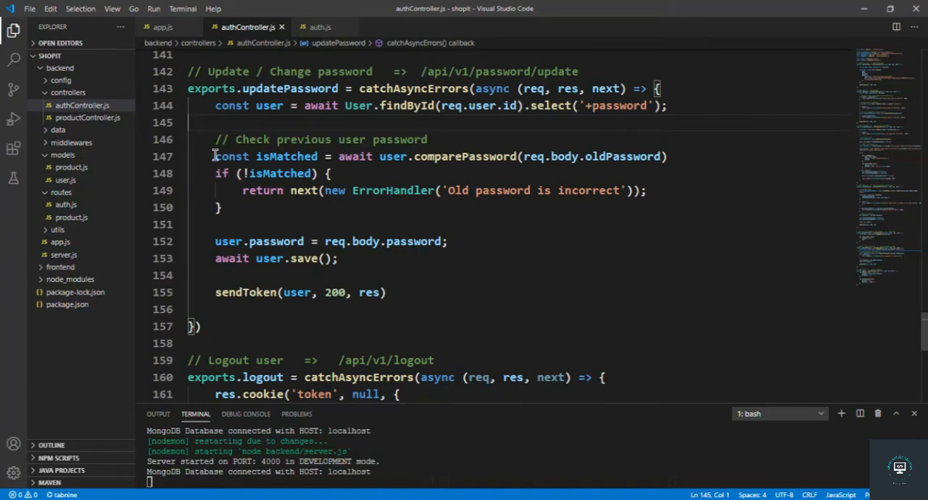
pyautogui.moveTo(314, 149)
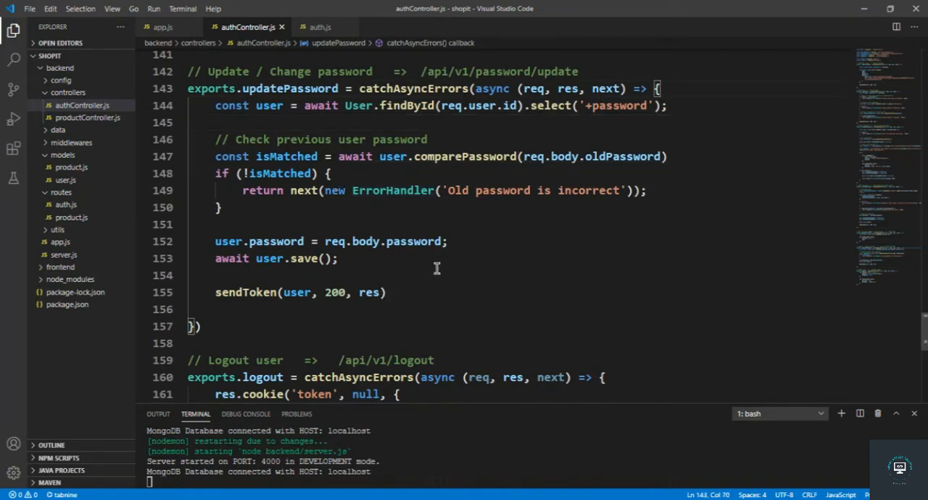
# Step: Scroll below the updatePassword handler and start a '// U' comment line
pyautogui.scroll(-3)
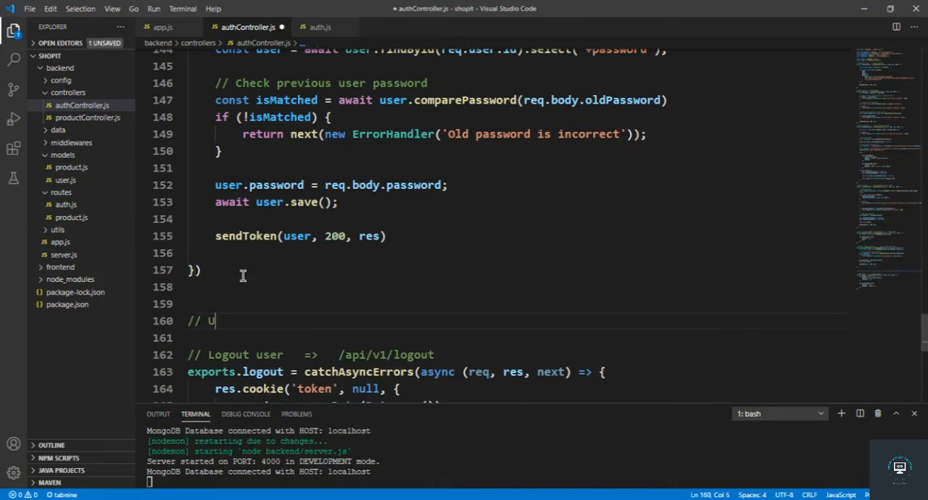
# Step: Complete the comment 'Update user profile => /api/v1/me/update'
pyautogui.write('pdate user profile   =>')
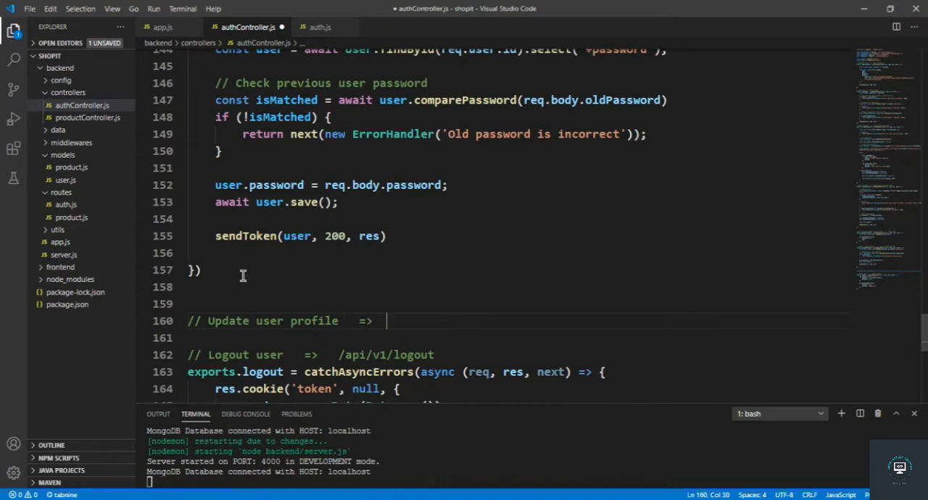
pyautogui.write('/api/v1/')
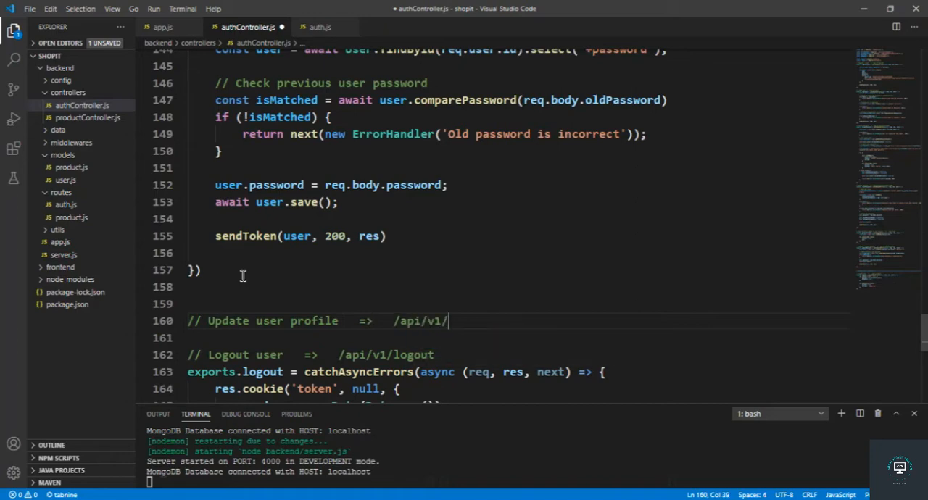
pyautogui.write('me')
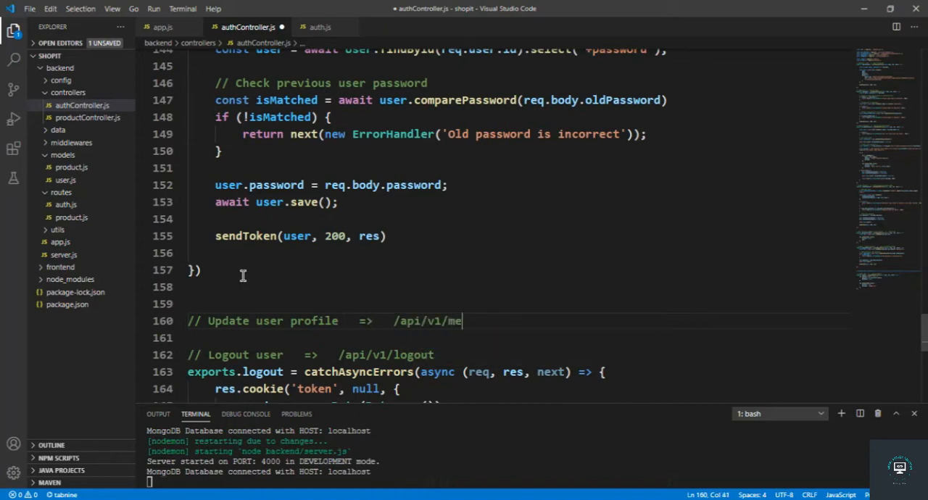
pyautogui.write('/update')
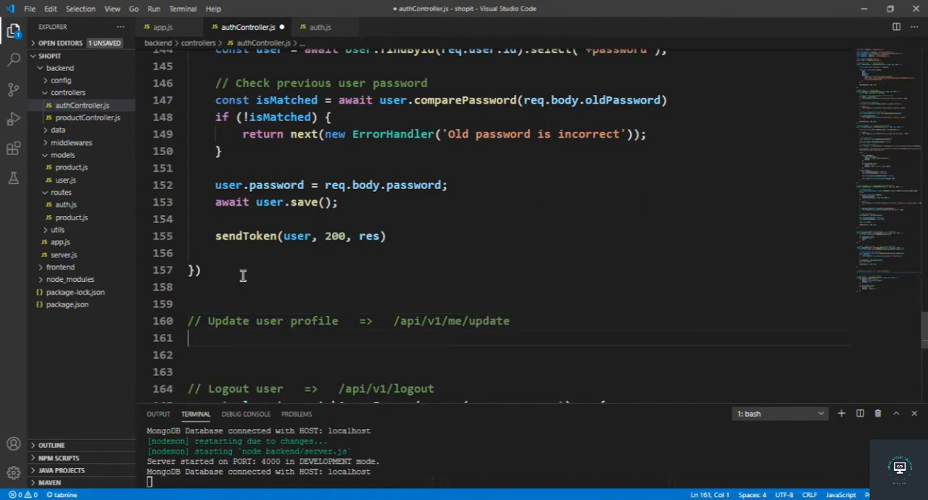
# Step: Declare exports.updateProfile as an empty catchAsyncErrors async (req, res, next) handler
pyautogui.write('exports.')
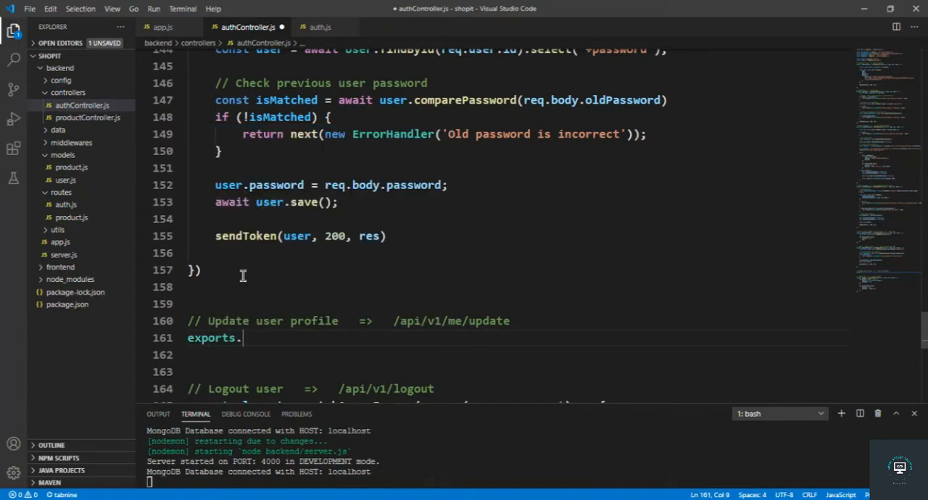
pyautogui.write('udp')
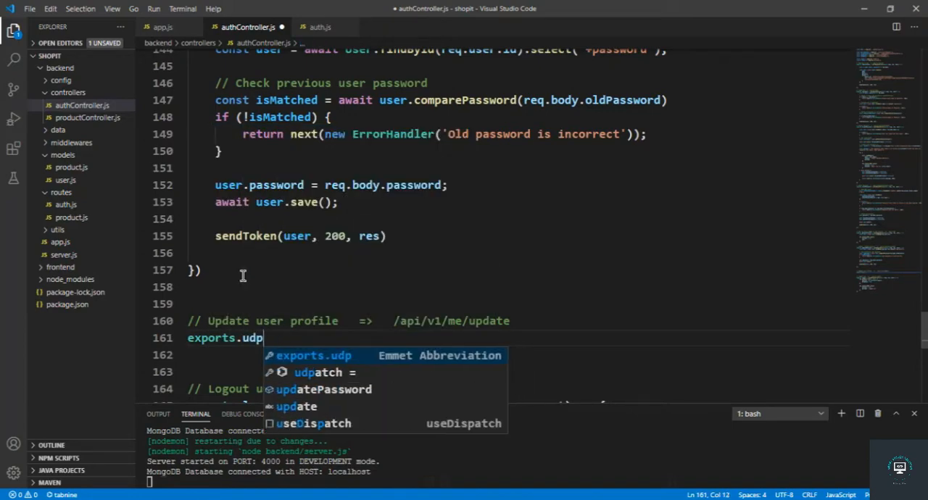
pyautogui.write('ateP')
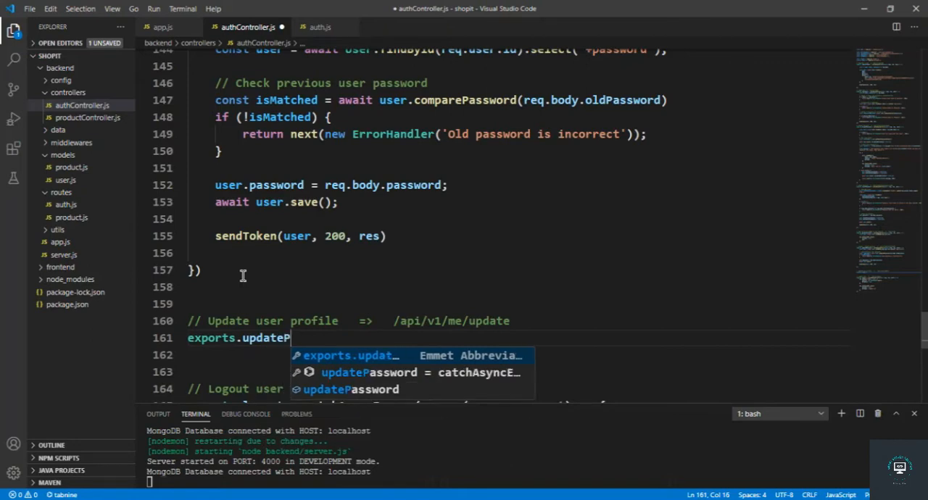
pyautogui.write('rofile')
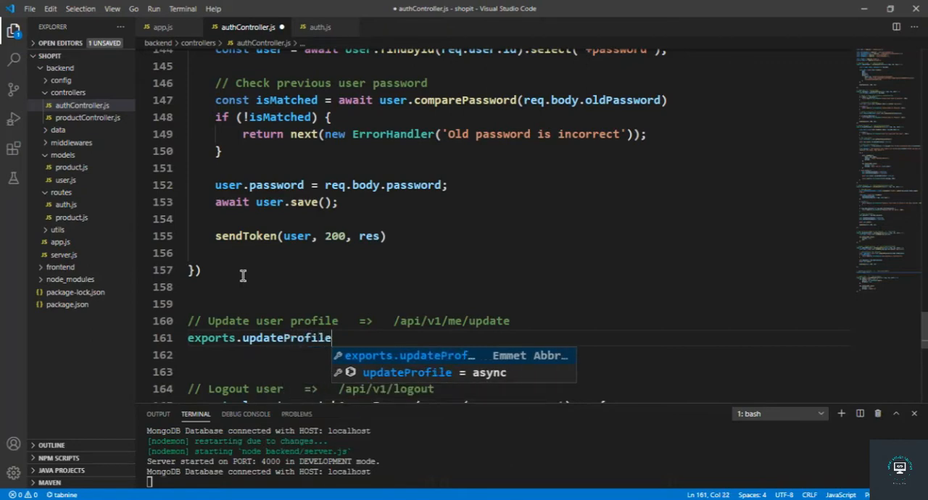
pyautogui.write('= c')
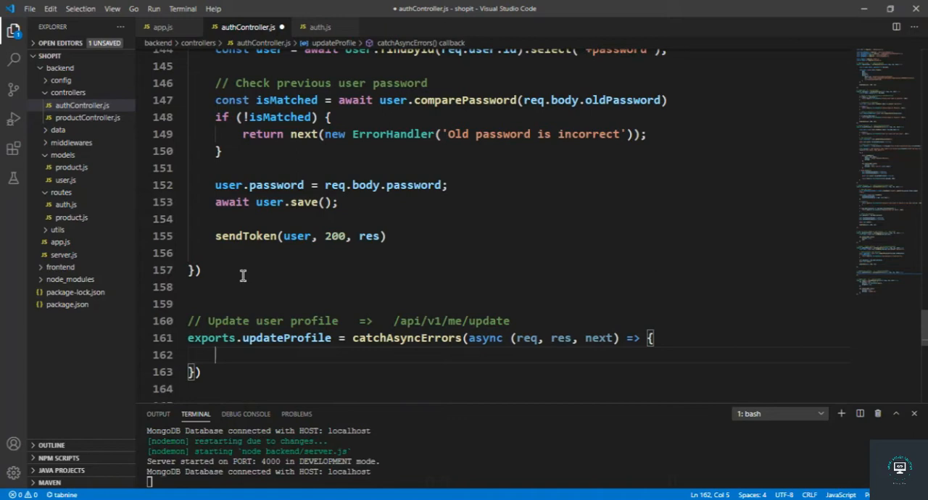
# Step: Define const newUserData with name: req.body.name and email: req.body.email
pyautogui.write('const')
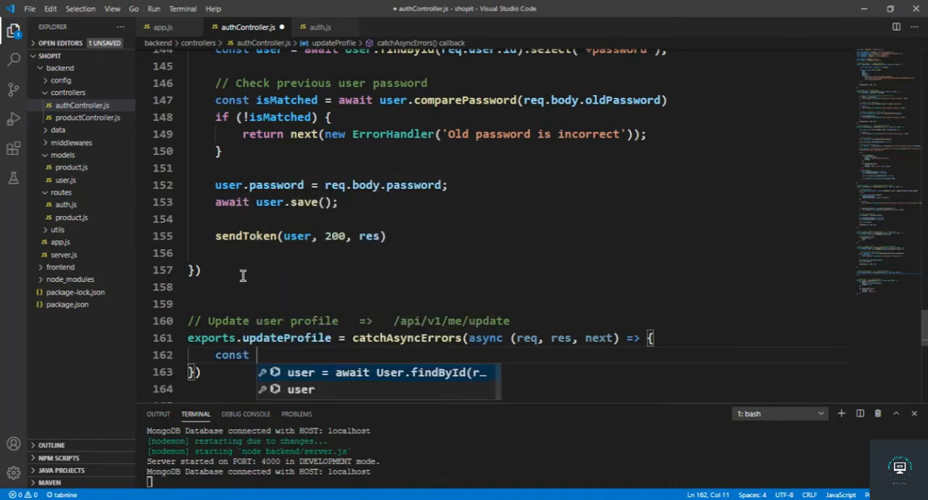
pyautogui.write('newU')
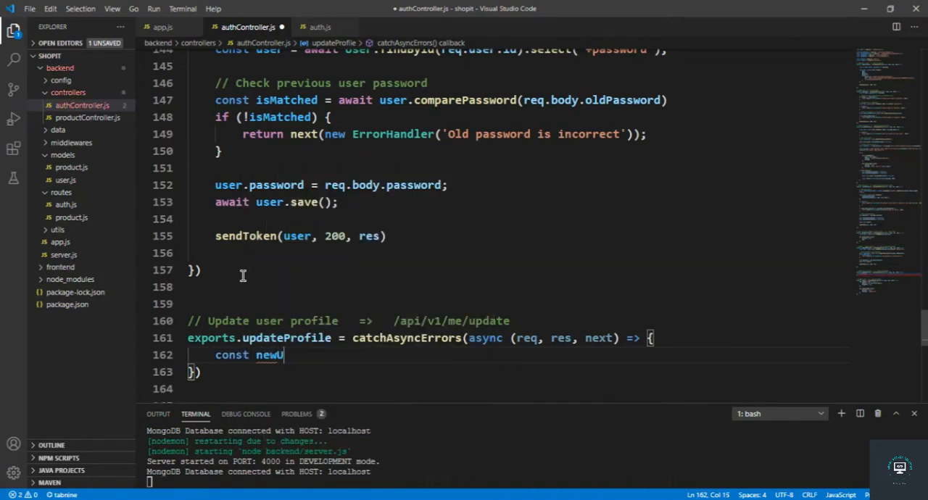
pyautogui.write('serData = {')
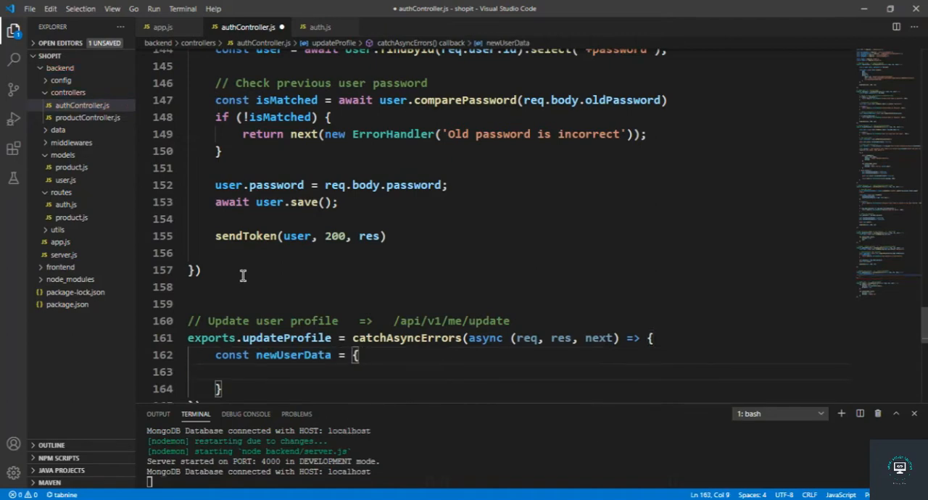
pyautogui.write('name:')
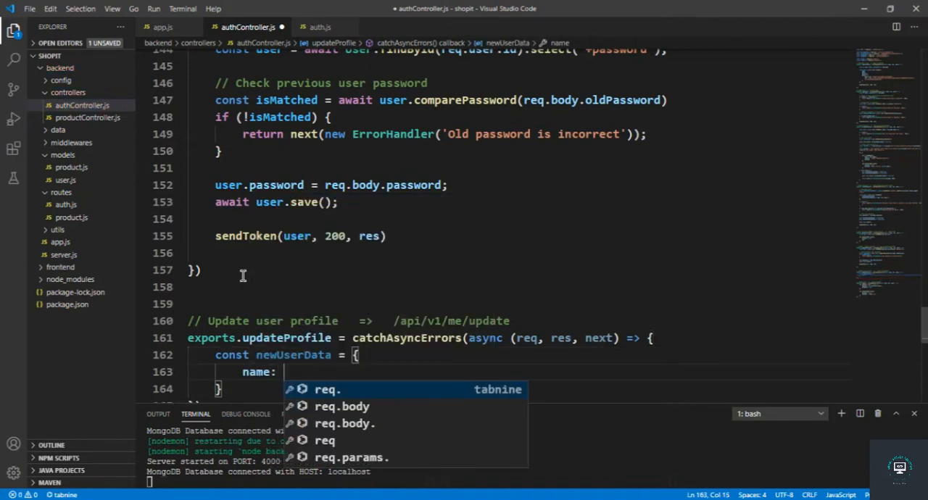
pyautogui.write('req.body.name,')
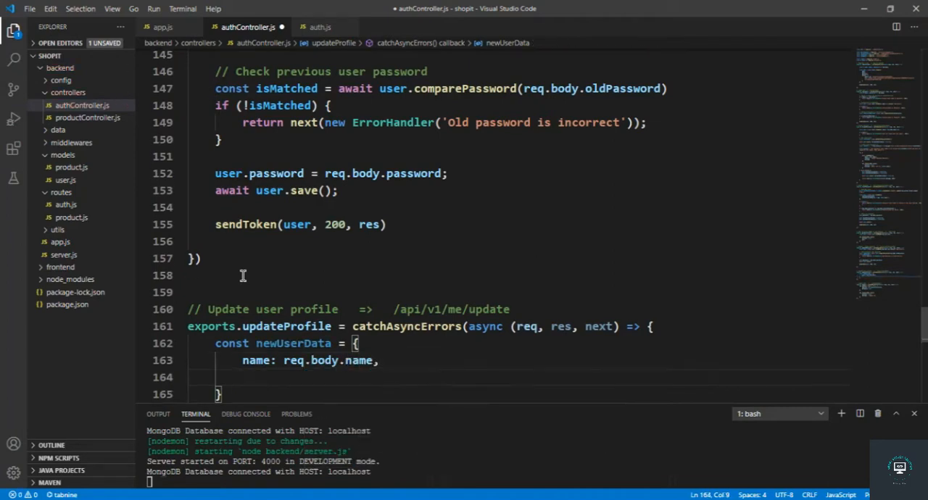
pyautogui.write('email: req.body.email')
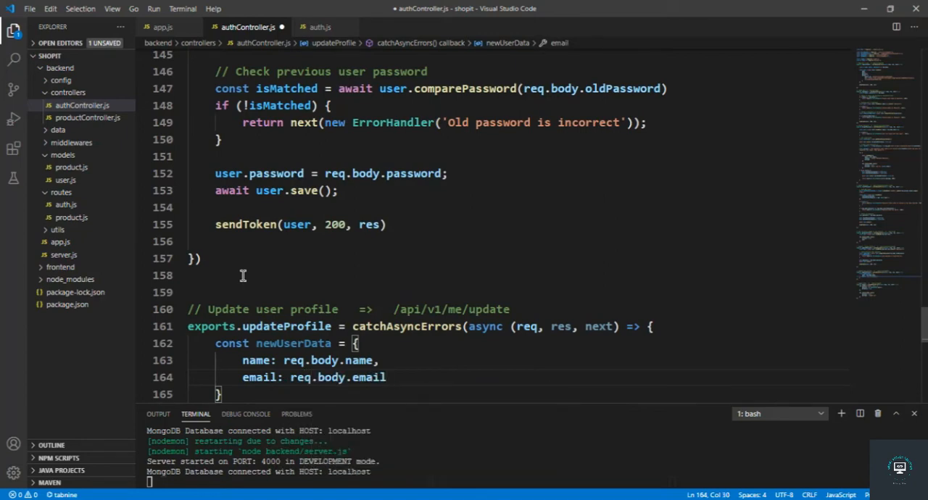
pyautogui.scroll(-3)
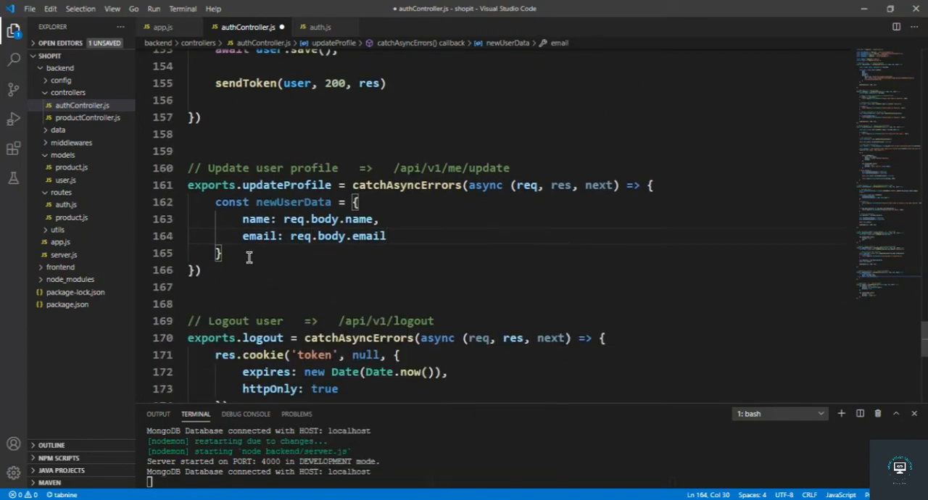
pyautogui.click(221, 253)
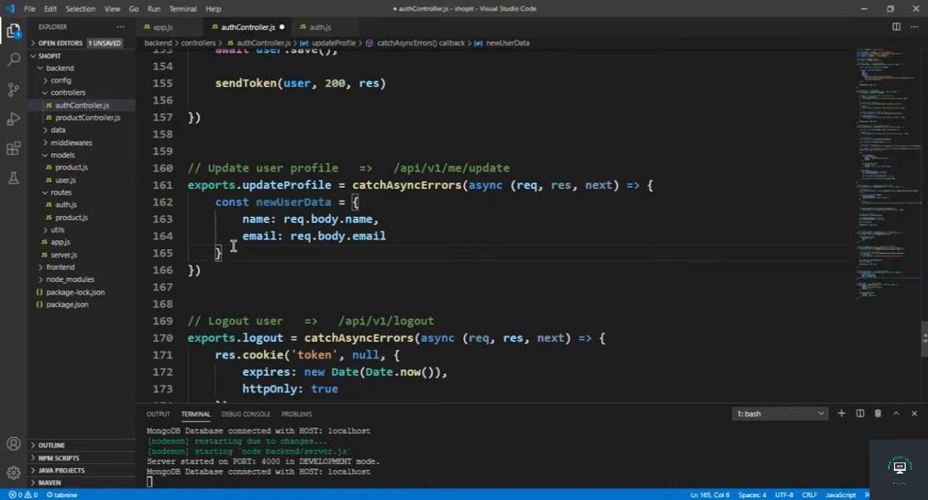
# Step: Write '// Update avatar: TODO' below newUserData, leaving a blank line after it
pyautogui.write('//')
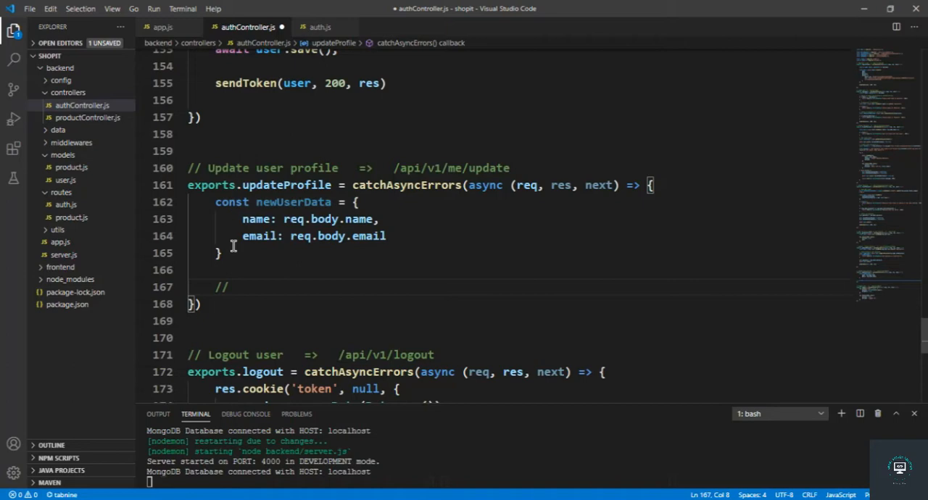
pyautogui.write('Update')
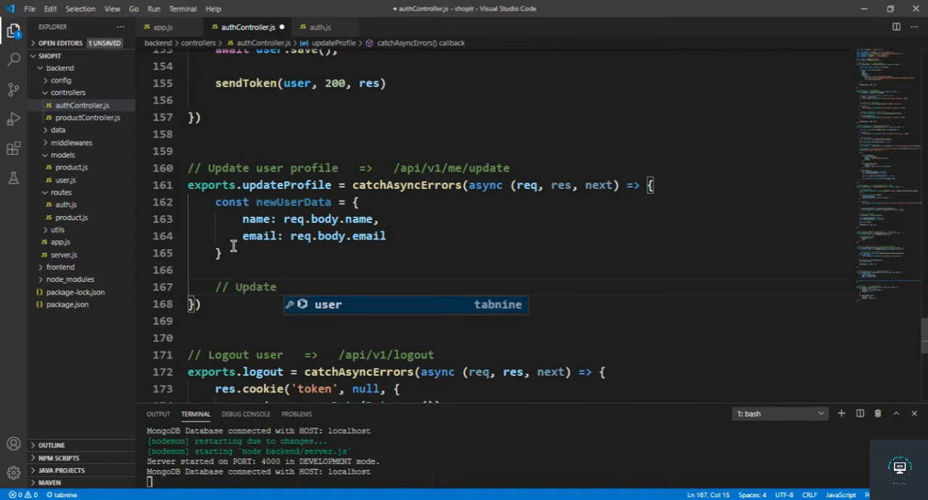
pyautogui.write('avatar')
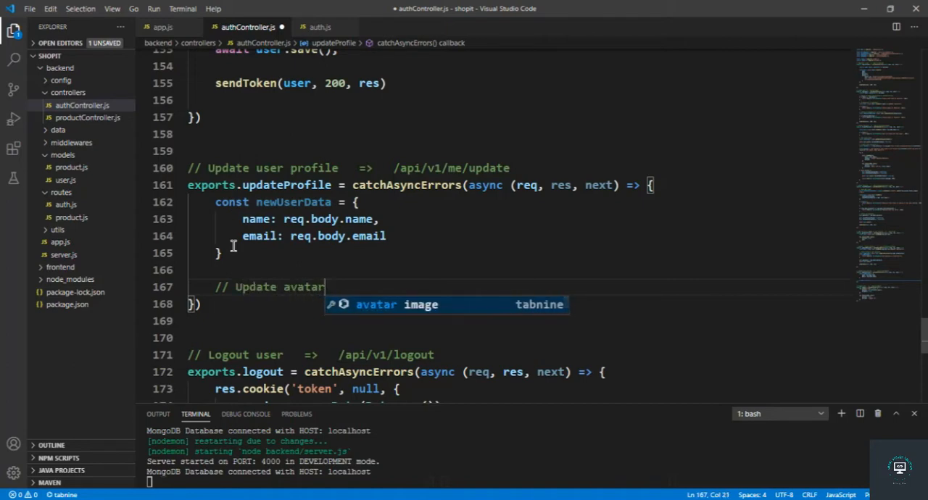
pyautogui.write(': TO')
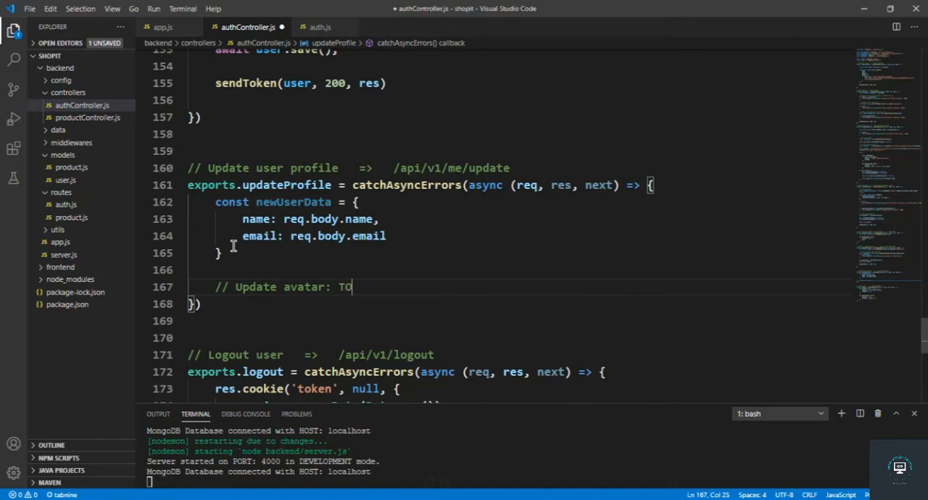
pyautogui.write('DO')
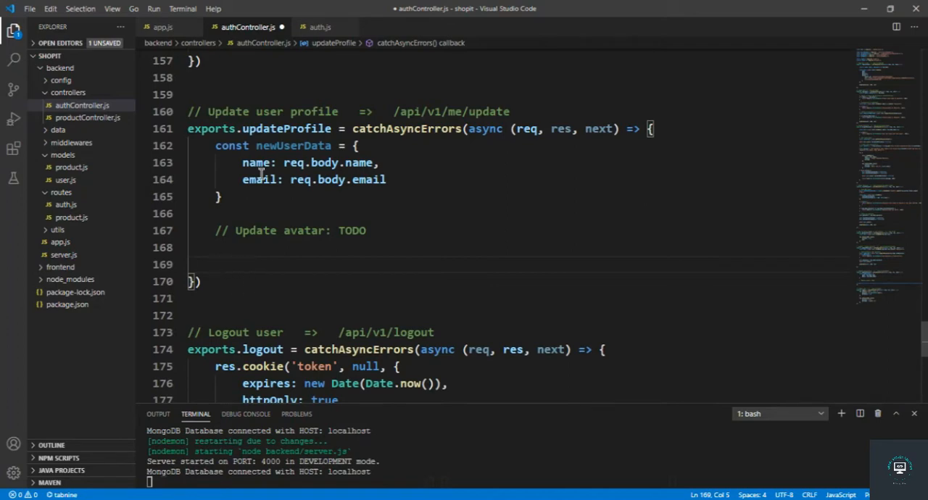
pyautogui.moveTo(242, 260)
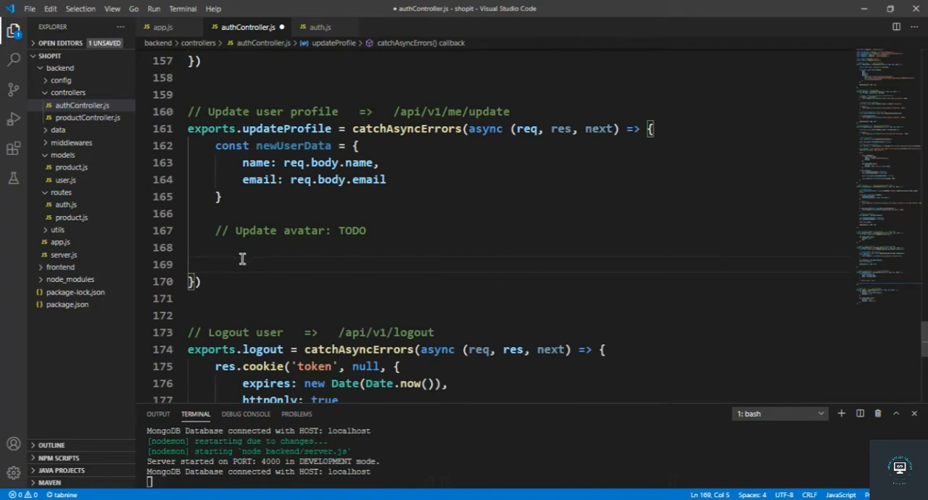
# Step: Assign user = await User.findByIdAndUpdate(id, newUserData) with new, runValidators true, useFindAndModify false
pyautogui.write('const user =')
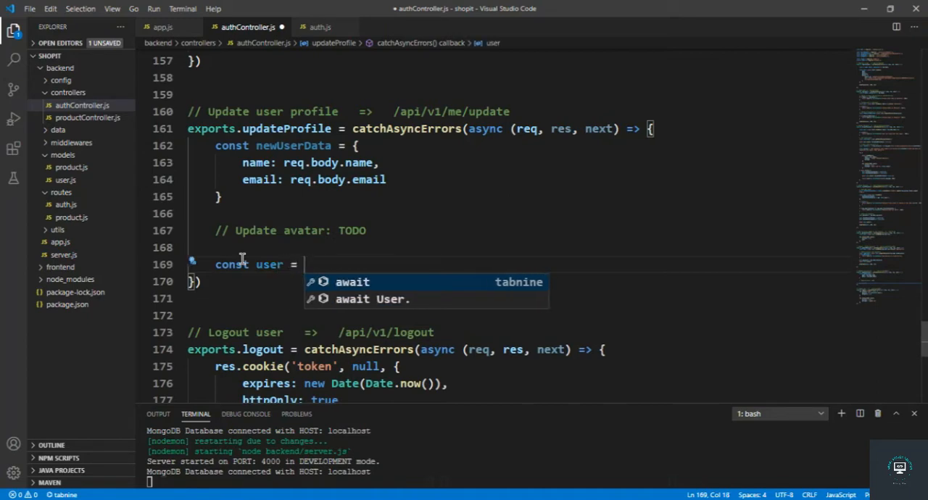
pyautogui.write('await')
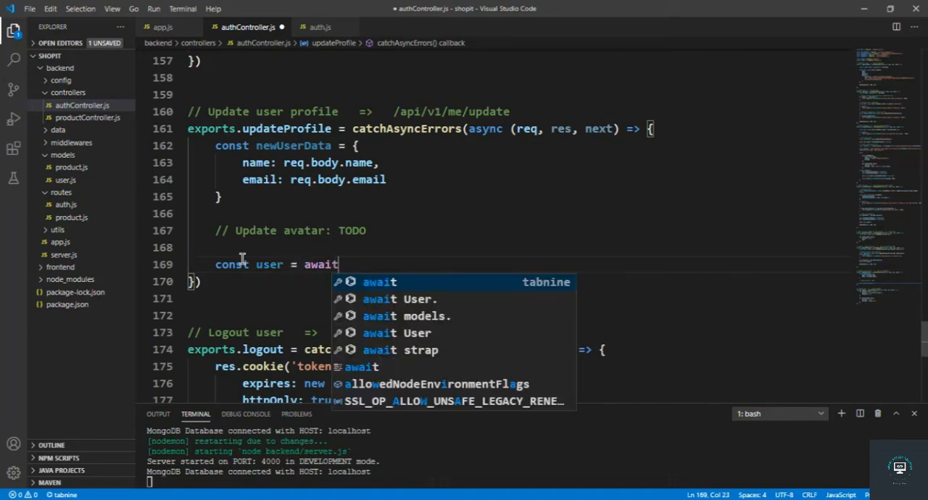
pyautogui.write('User.')
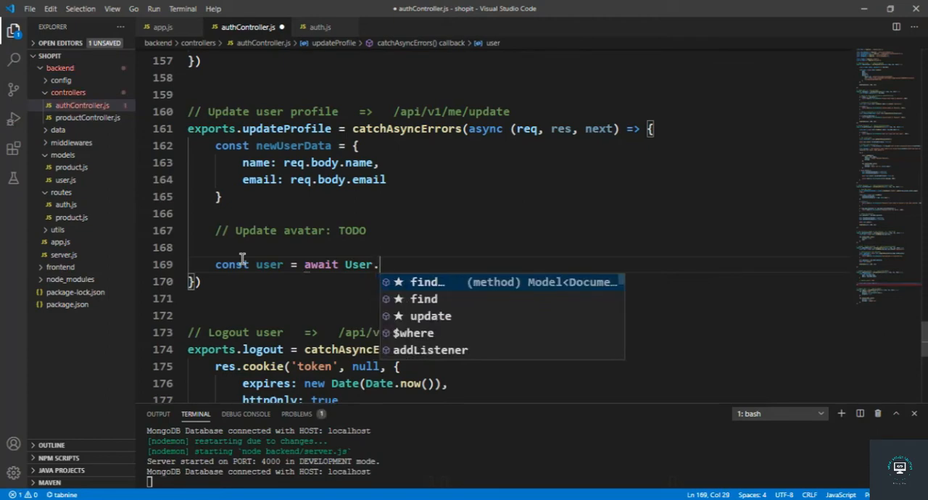
pyautogui.write('findByIdAndUpdate(')
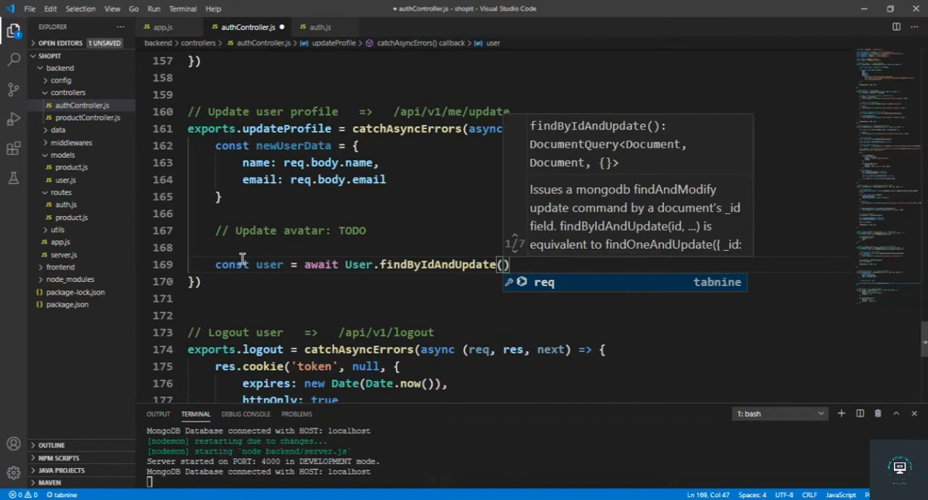
pyautogui.write('req.ise')
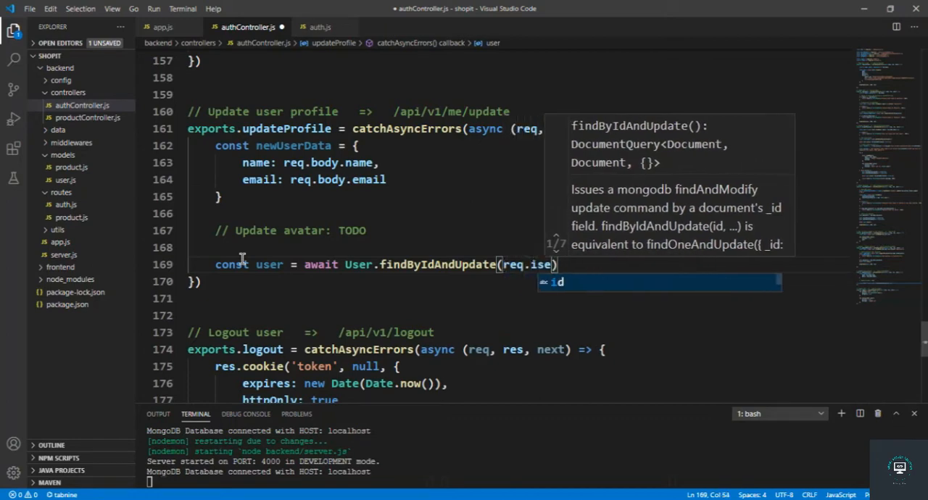
pyautogui.write('r.id')
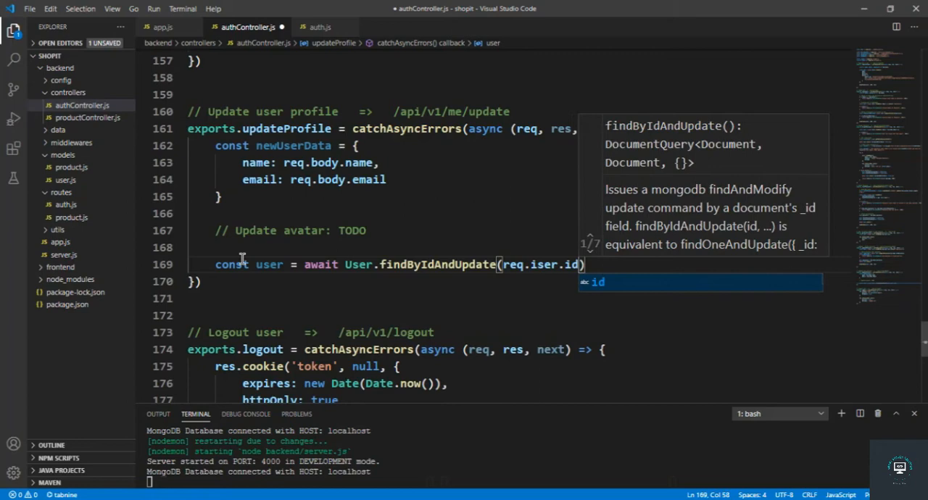
pyautogui.write(', newUserData , {')
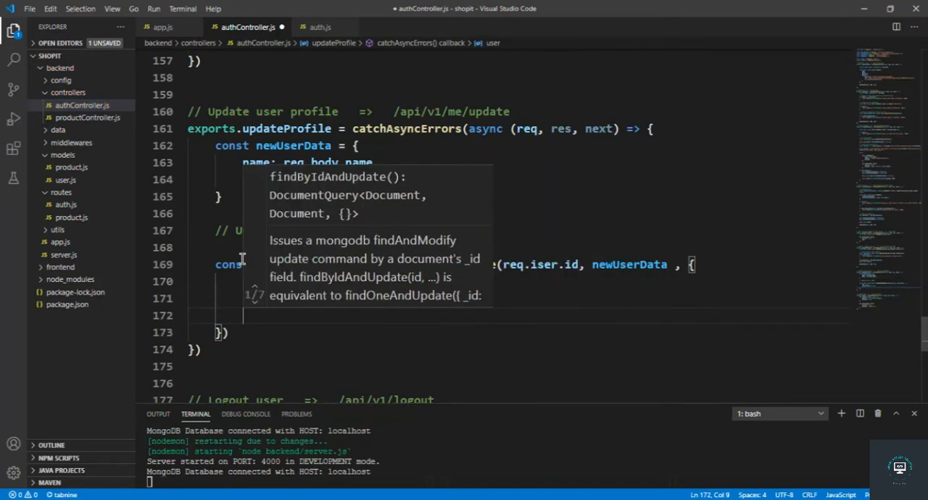
pyautogui.write('useFindAndModify')
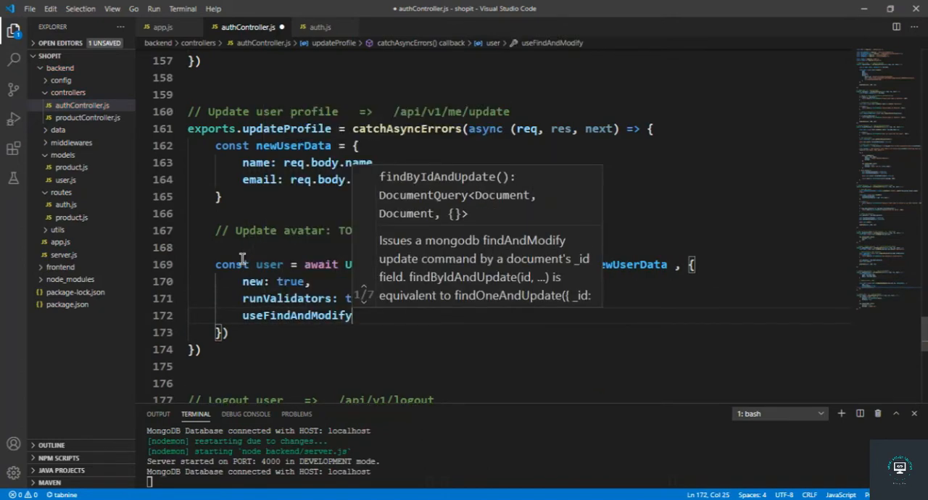
pyautogui.write(':')
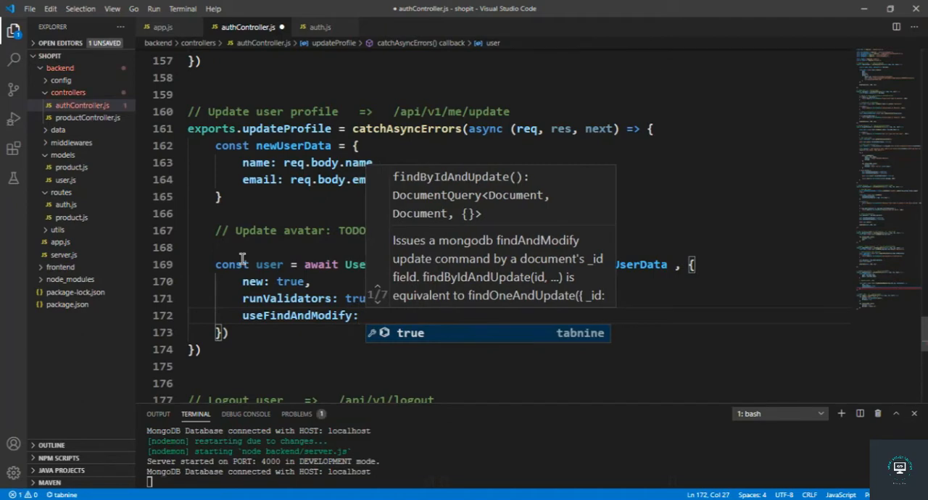
pyautogui.write('false')
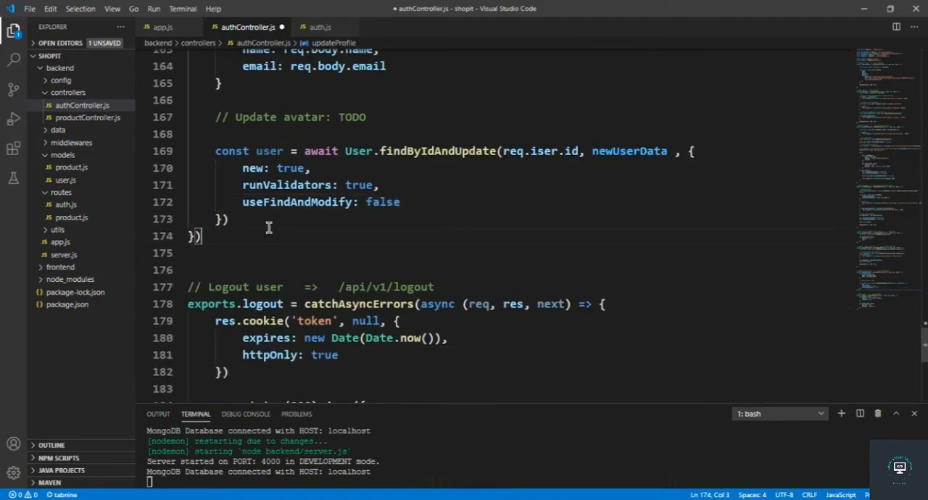
# Step: Return res.status(200).json({ success: true }) from updateProfile and save authController.js
pyautogui.press('Enter')
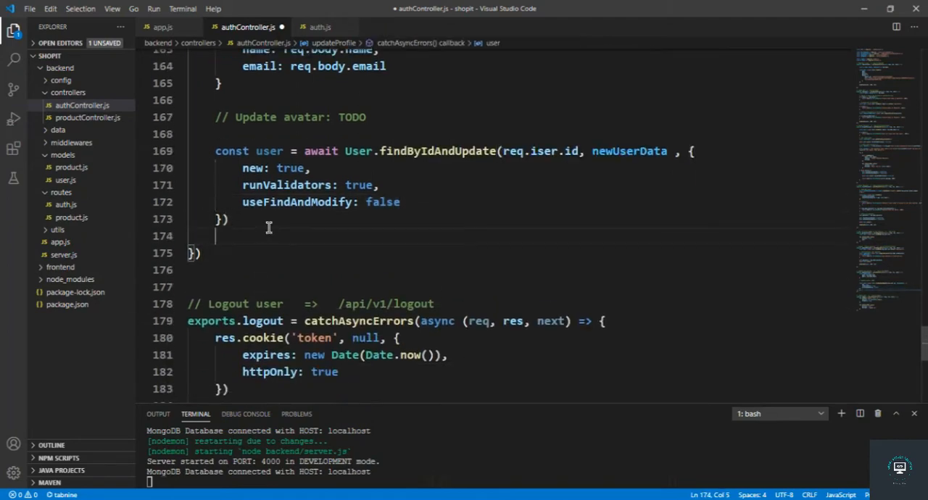
pyautogui.write('res.s')
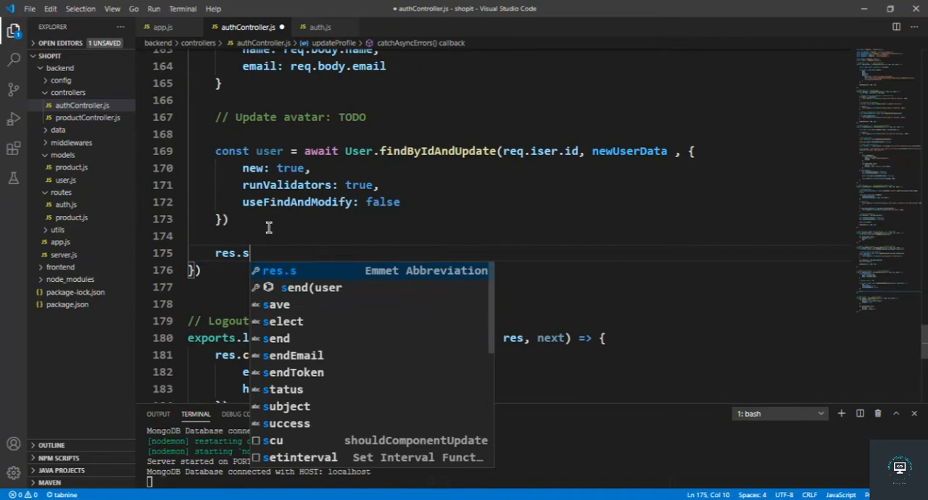
pyautogui.write('tatus(200')
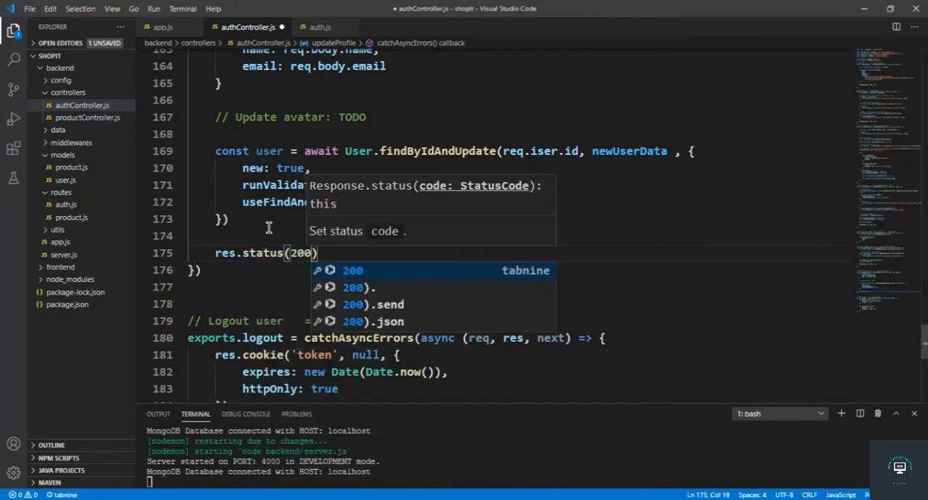
pyautogui.write('.json({')
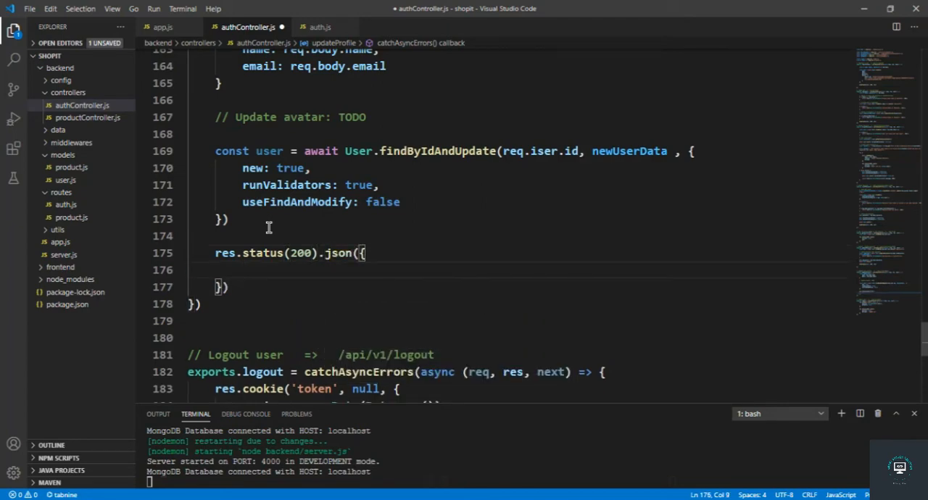
pyautogui.write('success:')
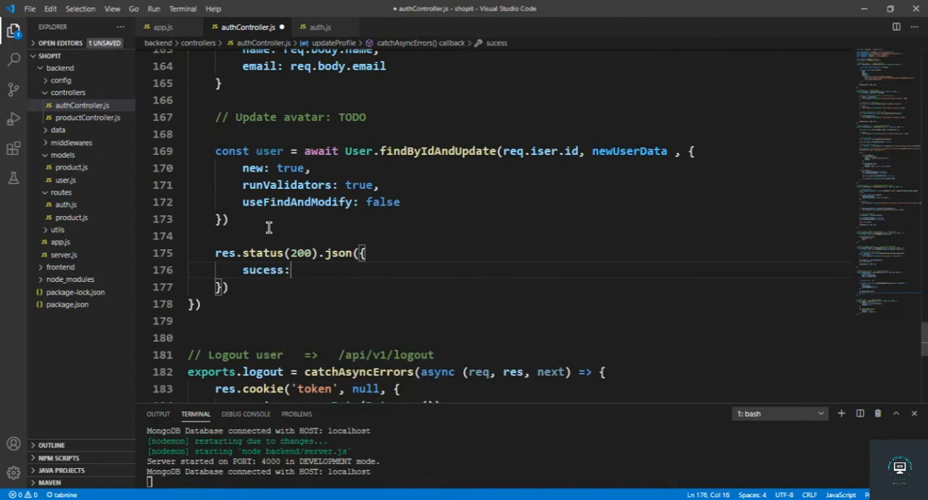
pyautogui.write('true')
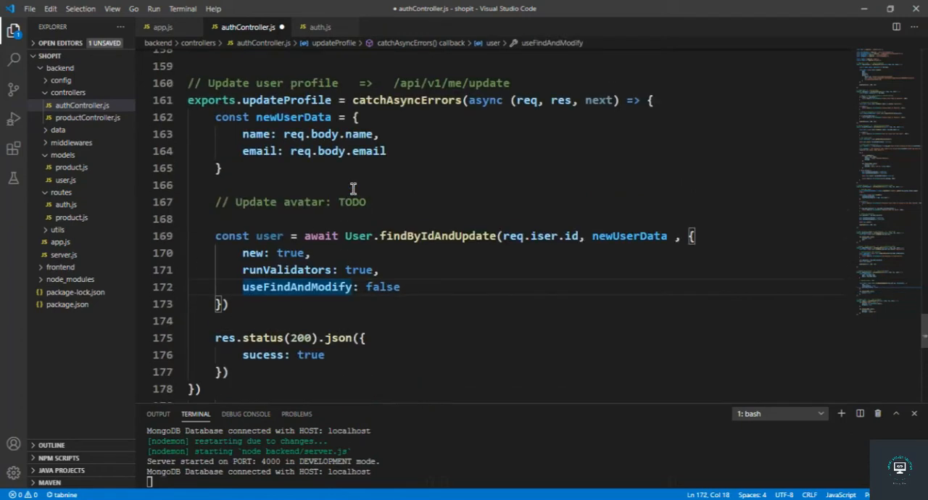
pyautogui.moveTo(372, 208)
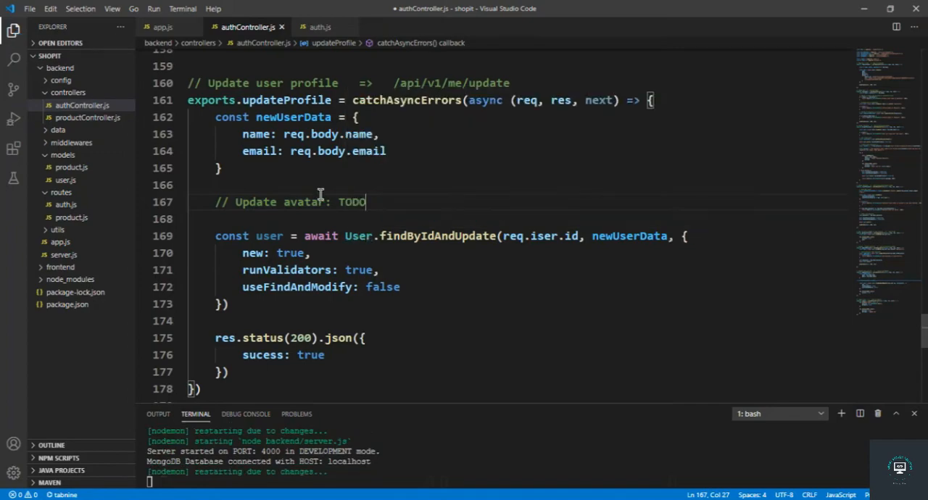
pyautogui.click(320, 27)
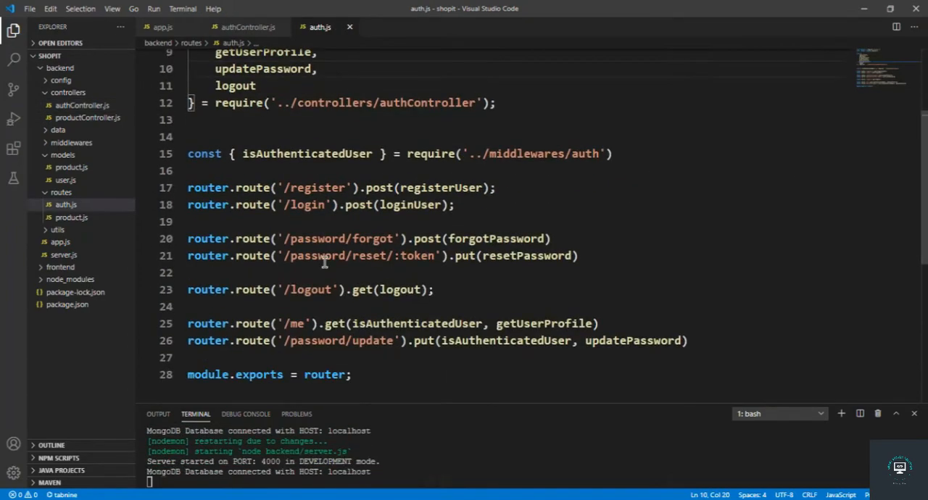
# Step: Copy the updateProfile name into auth.js's require list and the new /me/update PUT route
pyautogui.scroll(-3)
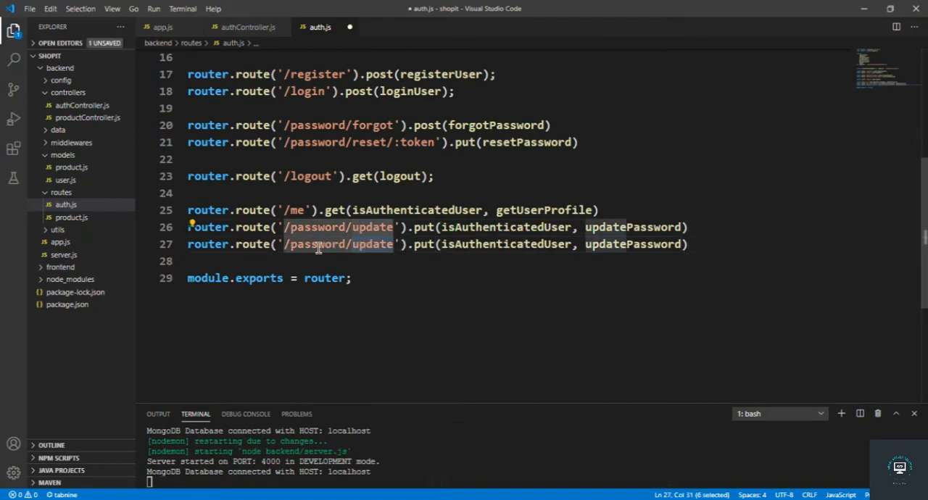
pyautogui.click(248, 27)
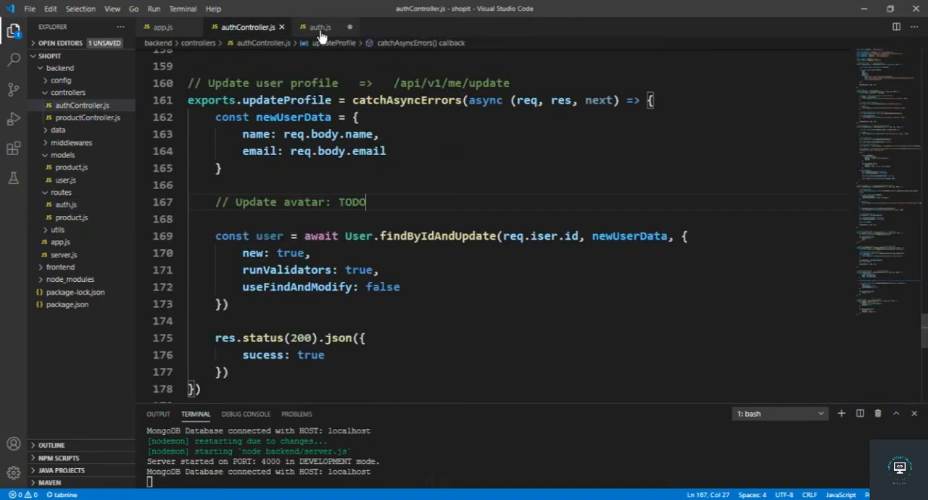
pyautogui.click(320, 27)
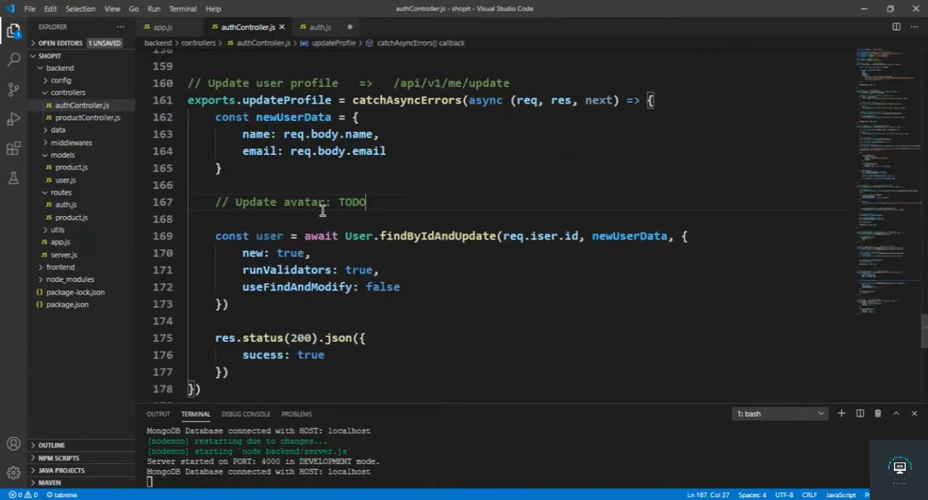
pyautogui.doubleClick(287, 100)
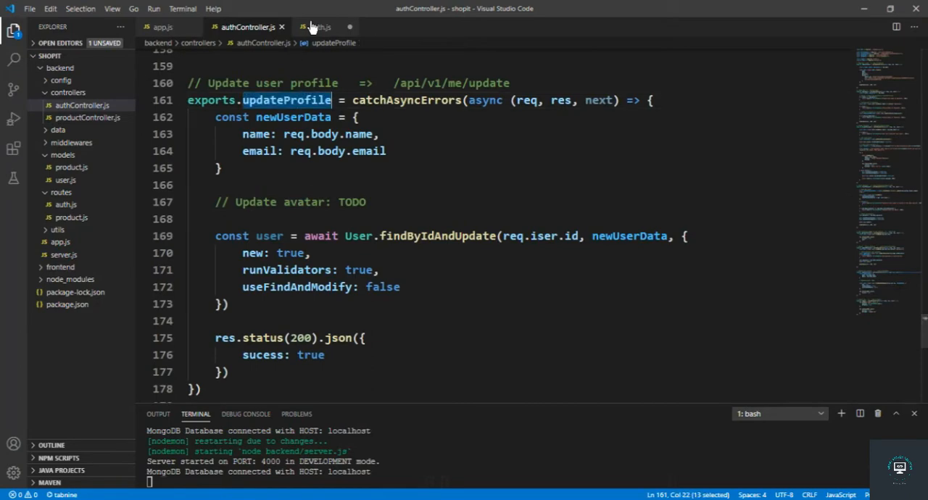
pyautogui.click(317, 27)
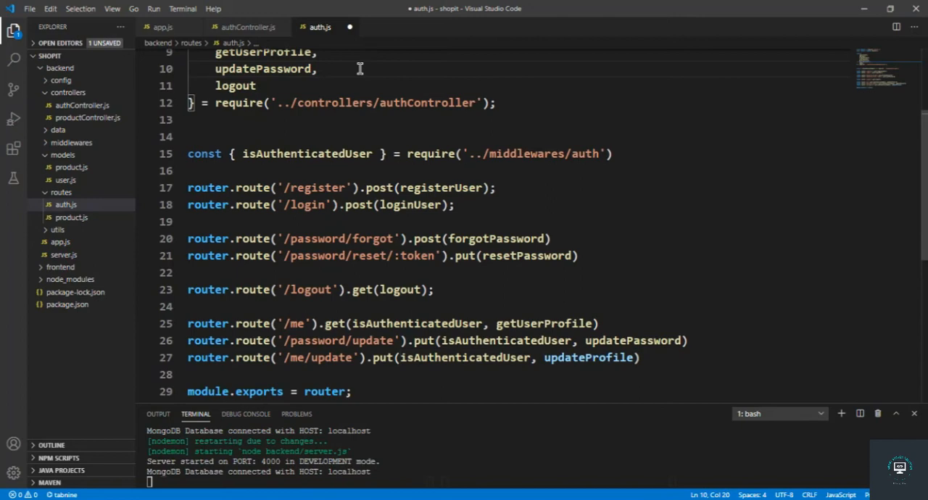
pyautogui.write('updateProfile,')
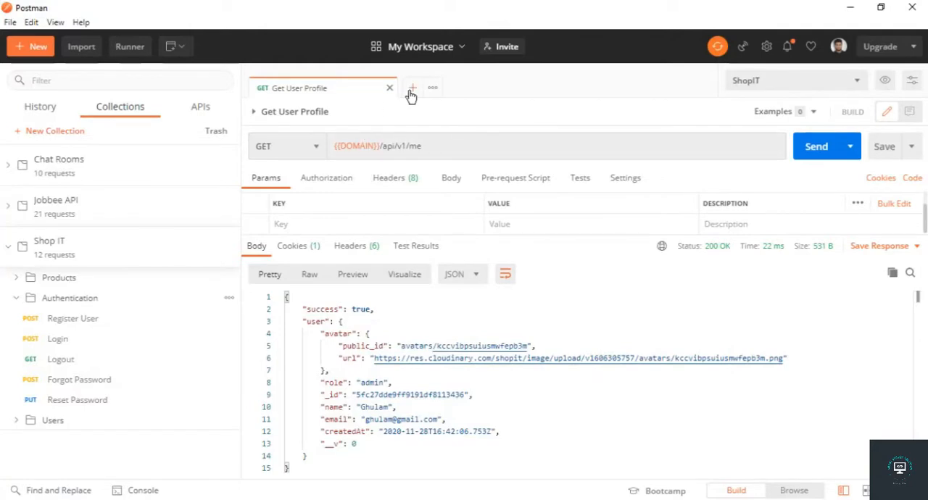
# Step: Create a new PUT request to {{DOMAIN}}/api/v1/me/update with a raw body
pyautogui.click(412, 88)
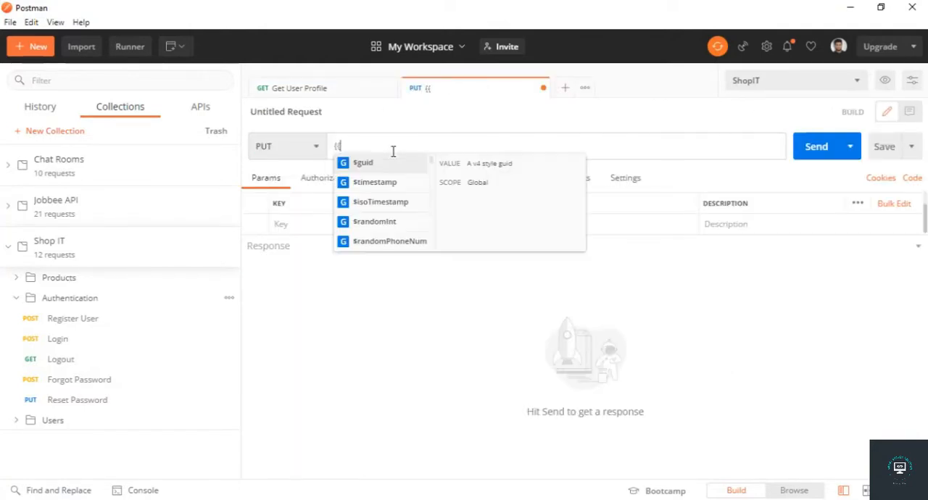
pyautogui.write('domain')
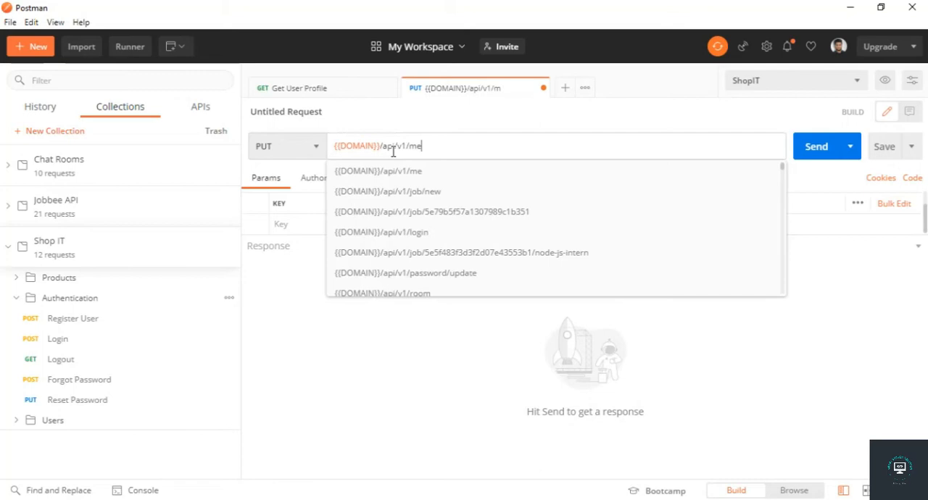
pyautogui.write('/upate')
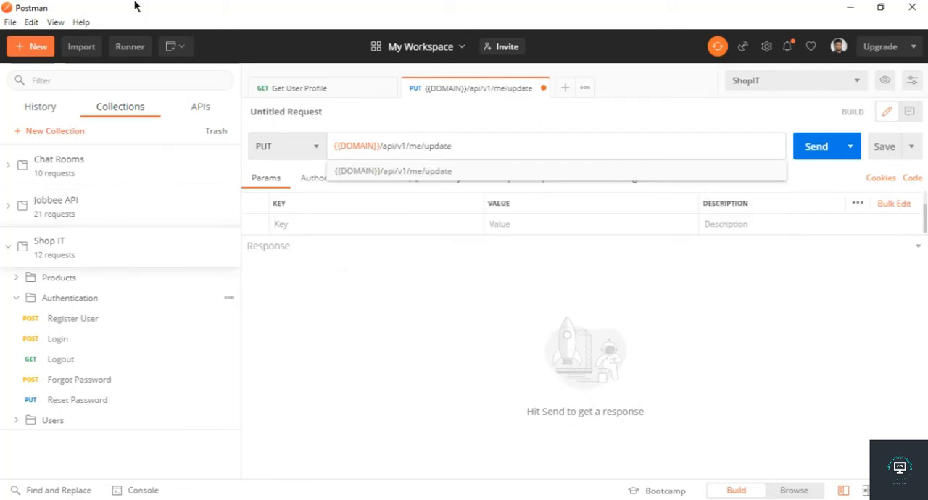
pyautogui.click(451, 177)
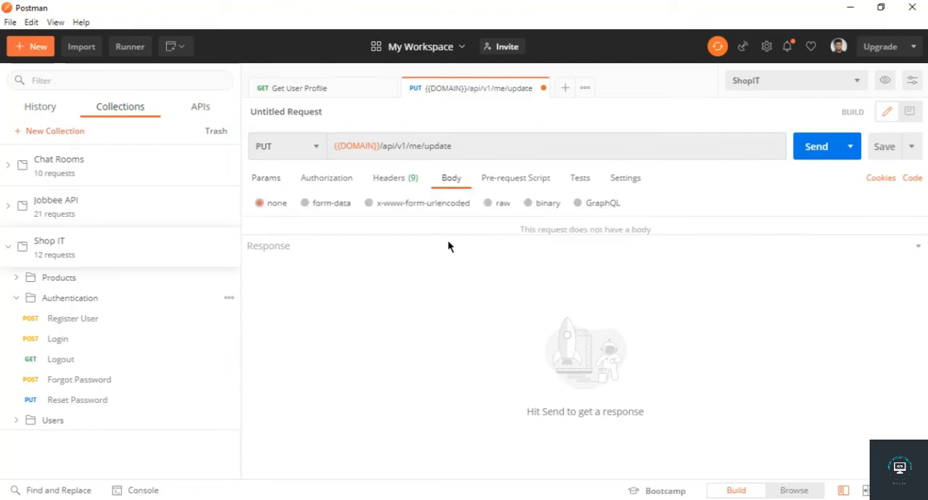
pyautogui.click(488, 203)
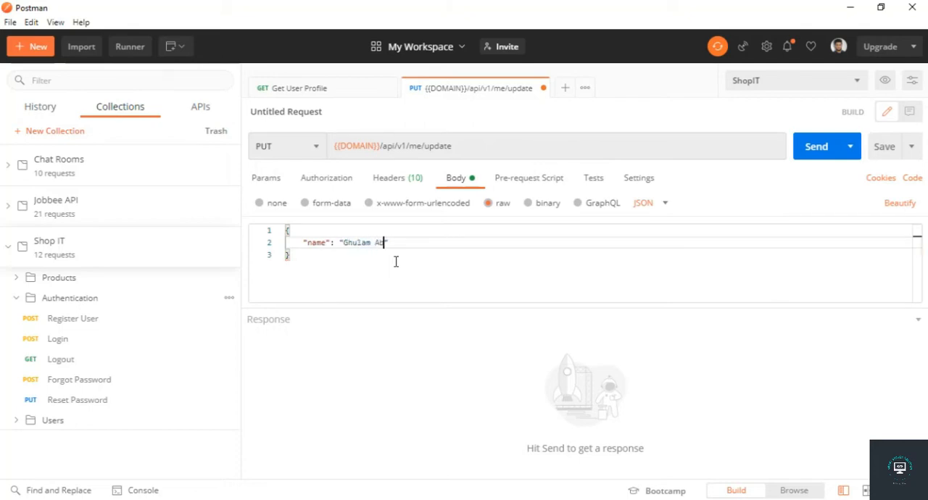
pyautogui.write('bas')
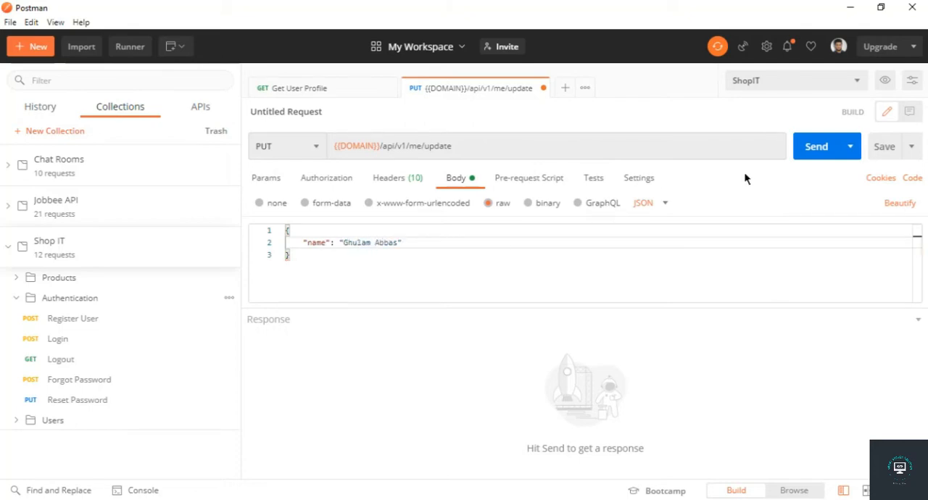
pyautogui.click(816, 147)
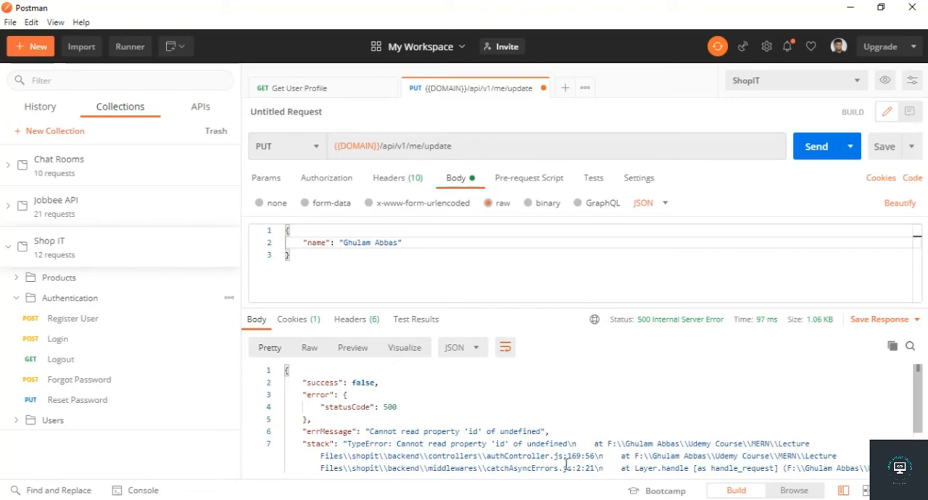
pyautogui.moveTo(246, 496)
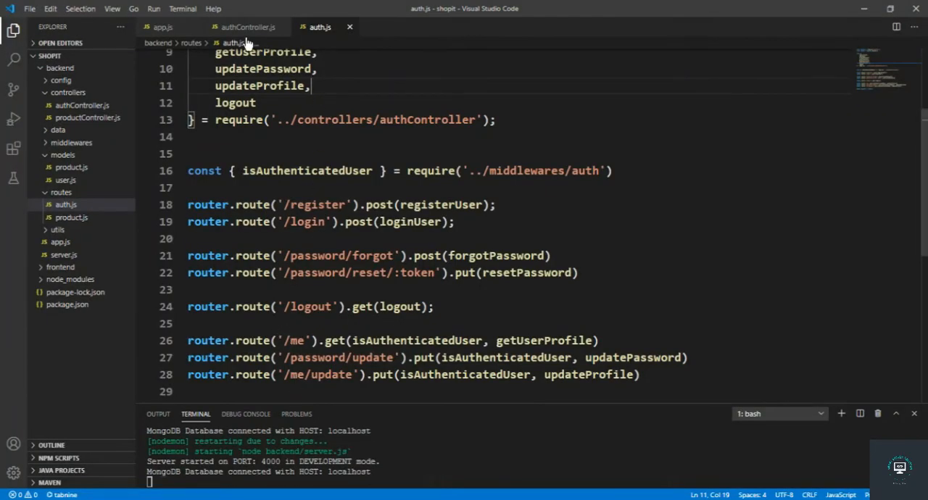
# Step: Add isAuthenticatedUser before updateProfile on the /me/update route in auth.js
pyautogui.click(248, 27)
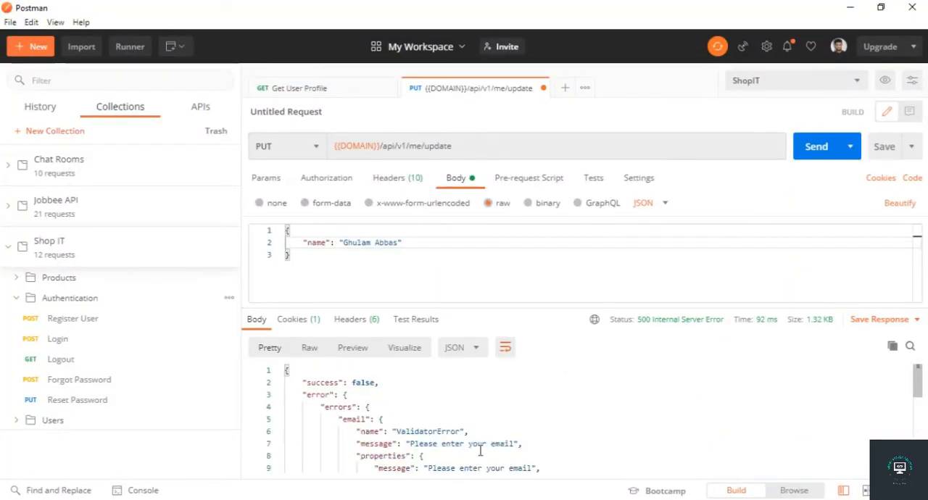
pyautogui.moveTo(483, 461)
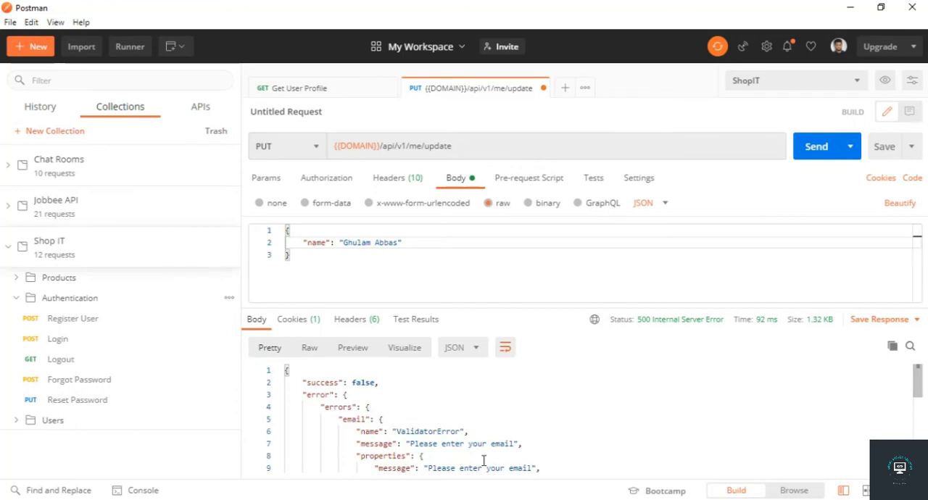
pyautogui.click(400, 242)
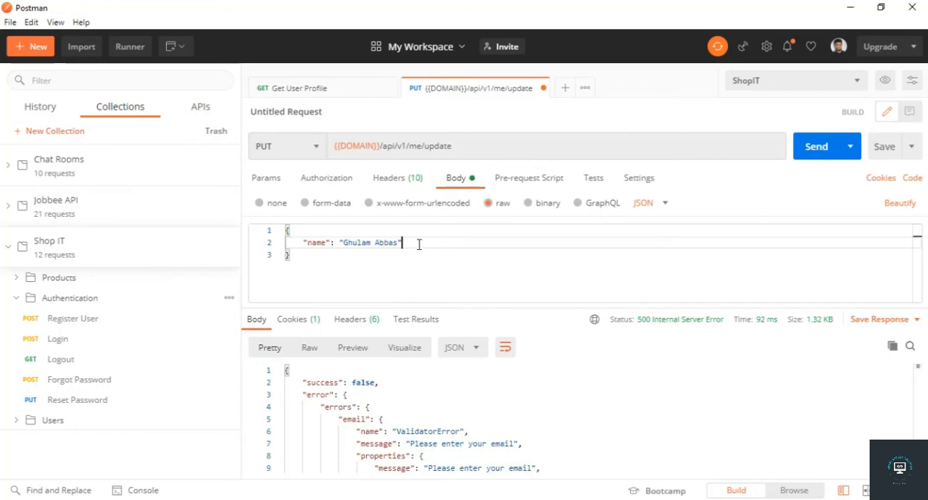
pyautogui.write(',')
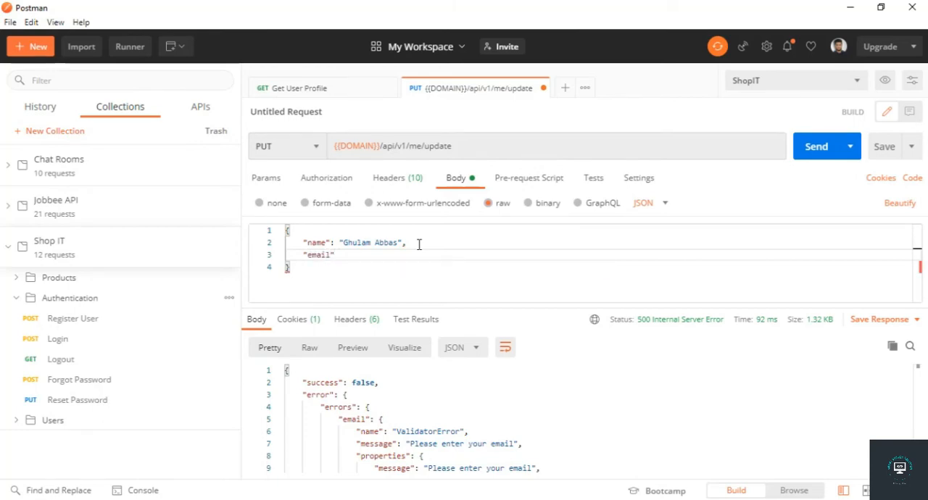
pyautogui.write(': ""')
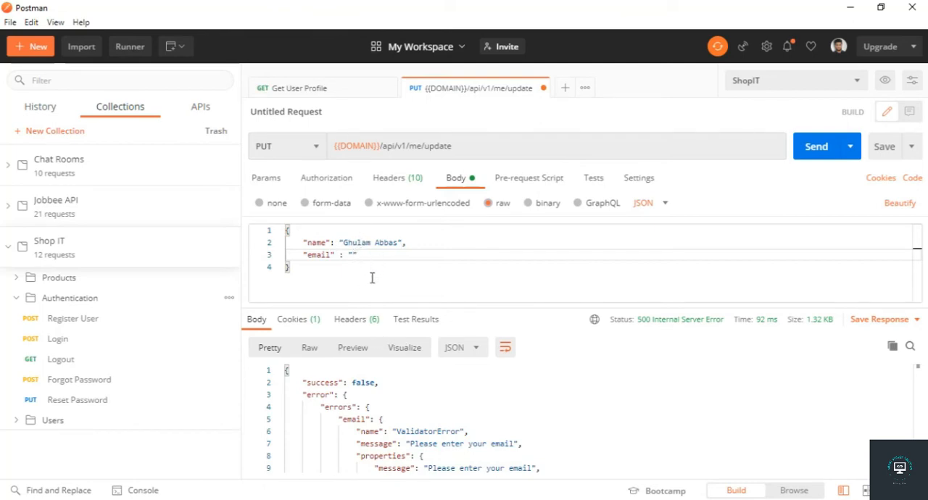
pyautogui.moveTo(347, 290)
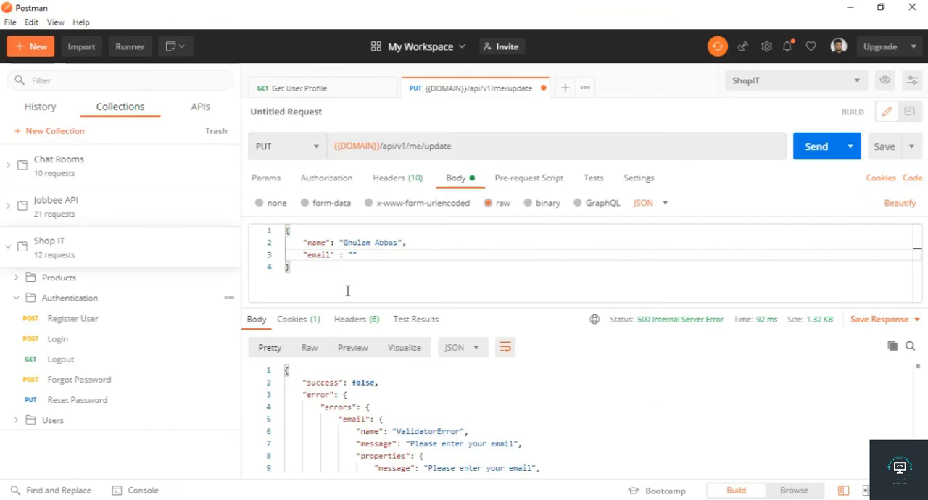
pyautogui.moveTo(338, 307)
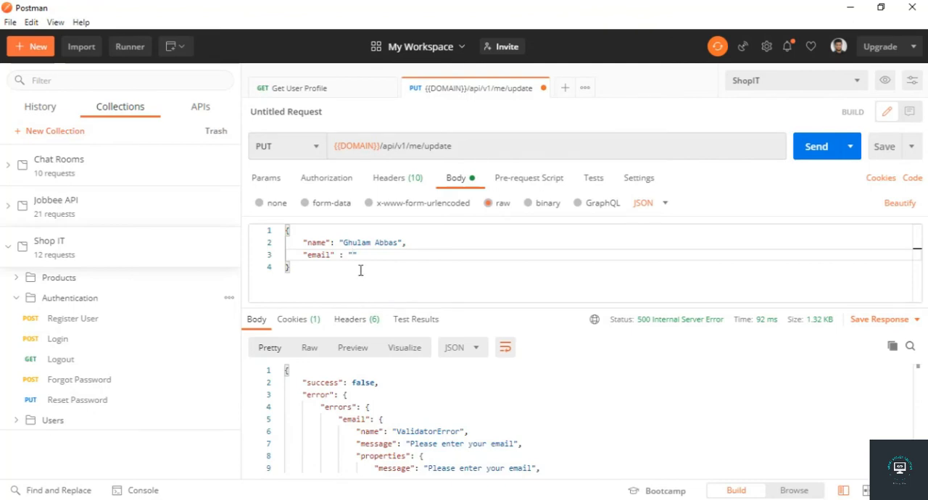
pyautogui.moveTo(355, 265)
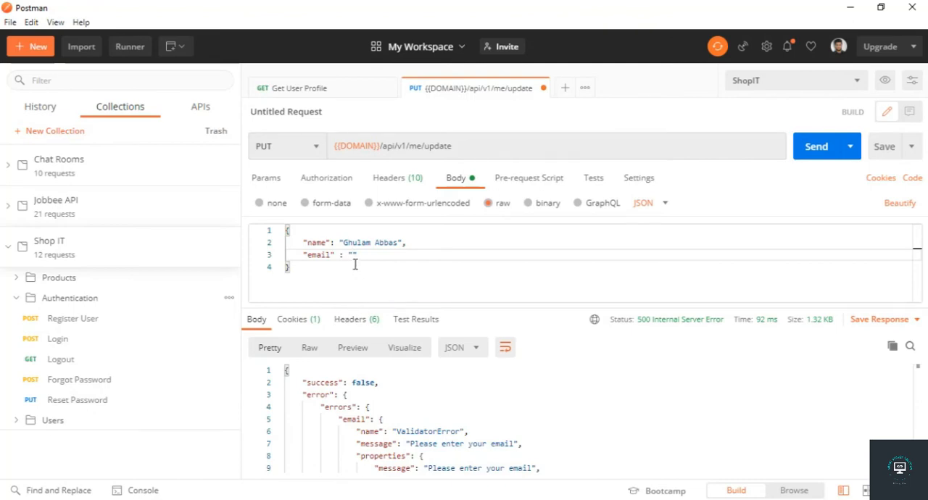
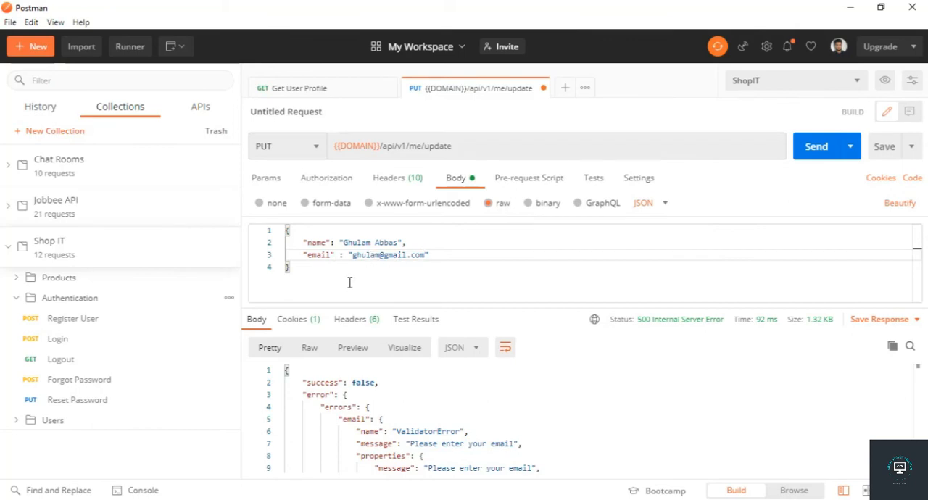
pyautogui.moveTo(359, 287)
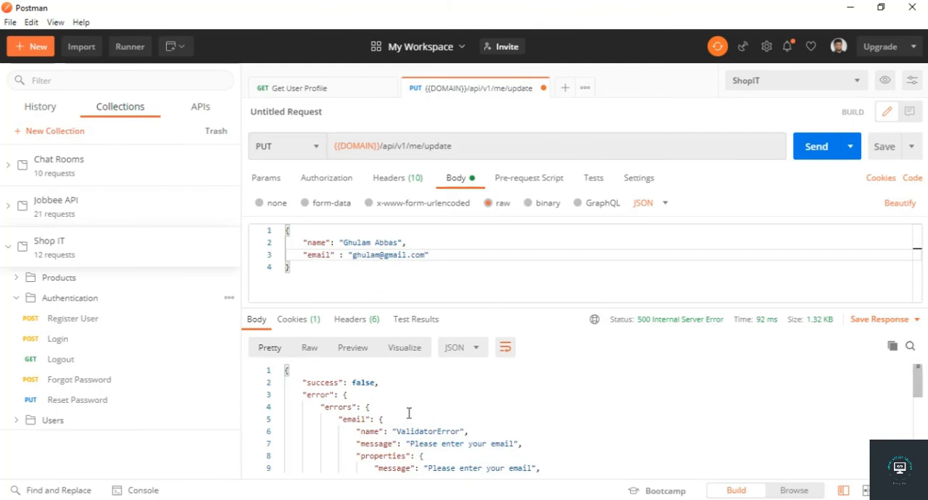
pyautogui.moveTo(616, 321)
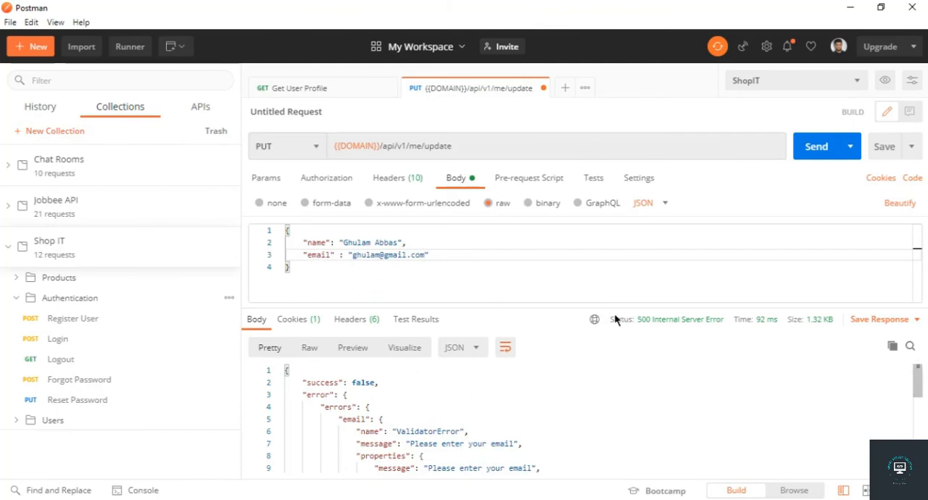
# Step: Resend the name-and-email update and correct 'sucess' to 'success' in authController.js
pyautogui.click(815, 146)
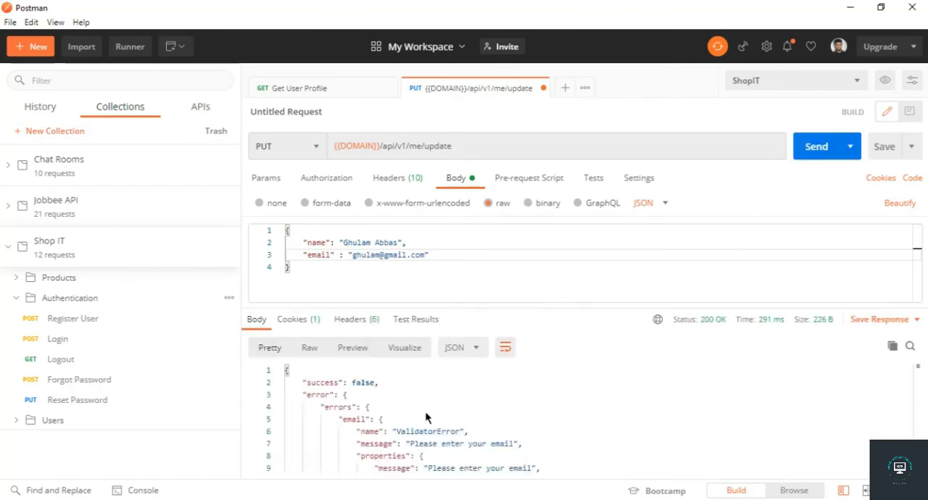
pyautogui.click(816, 146)
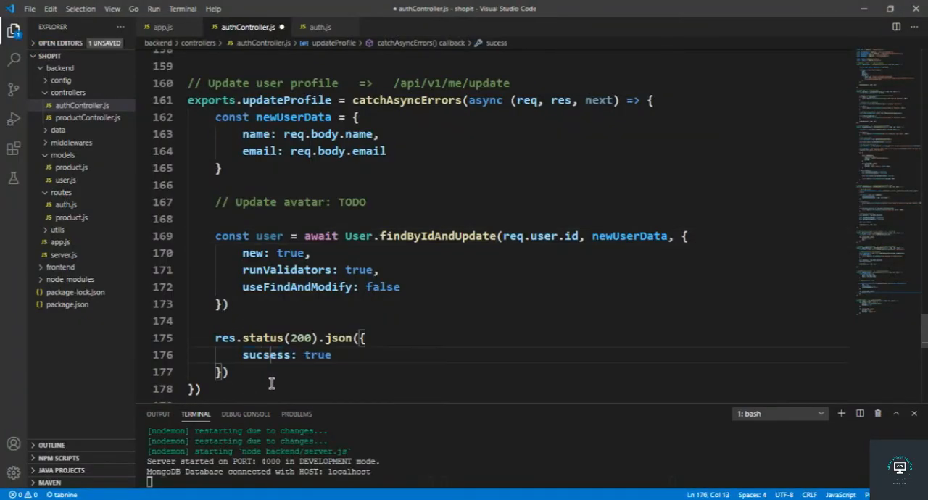
pyautogui.write('success')
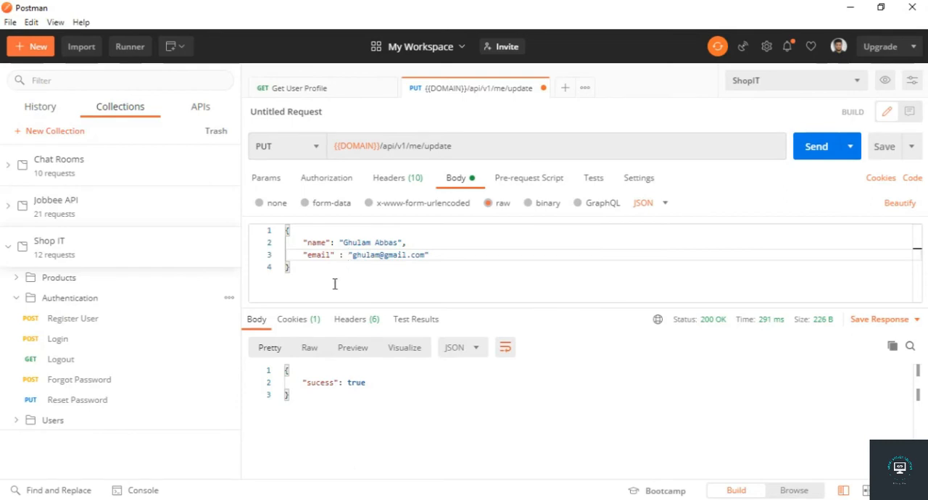
# Step: Refresh the Get User Profile request, then begin saving the PUT update request
pyautogui.click(297, 87)
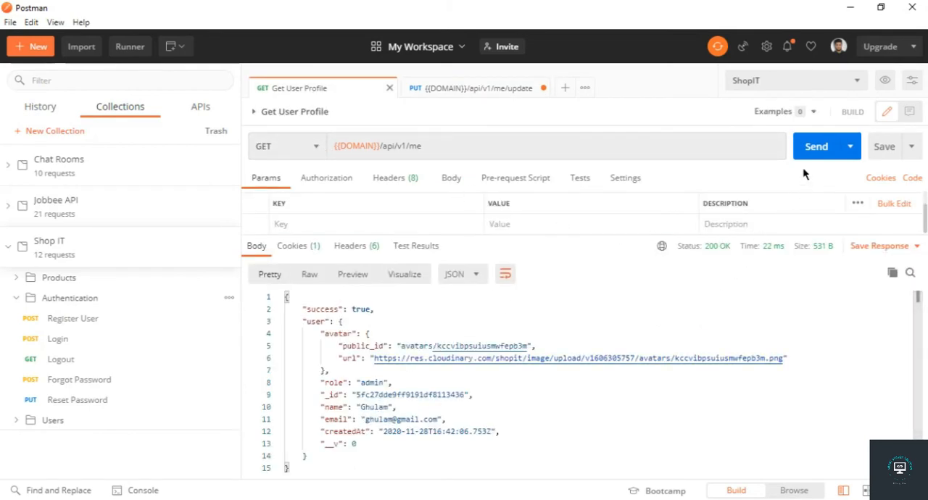
pyautogui.click(815, 146)
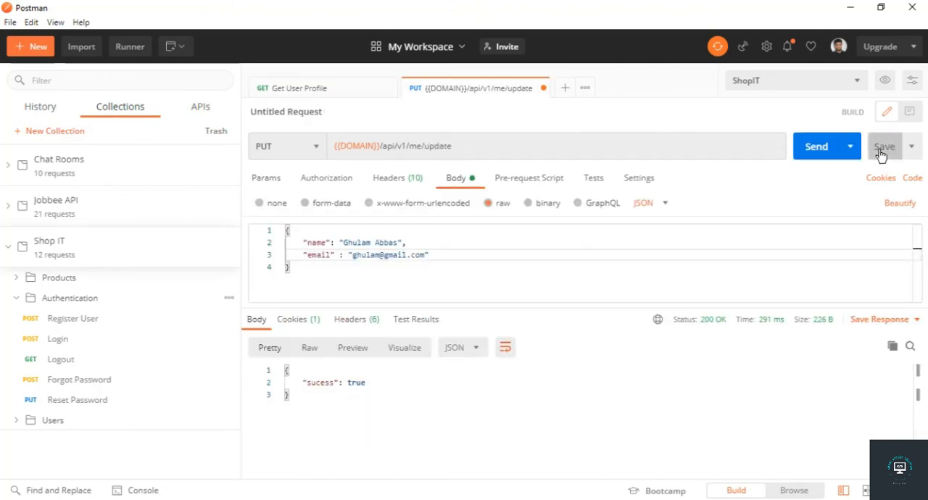
pyautogui.click(883, 146)
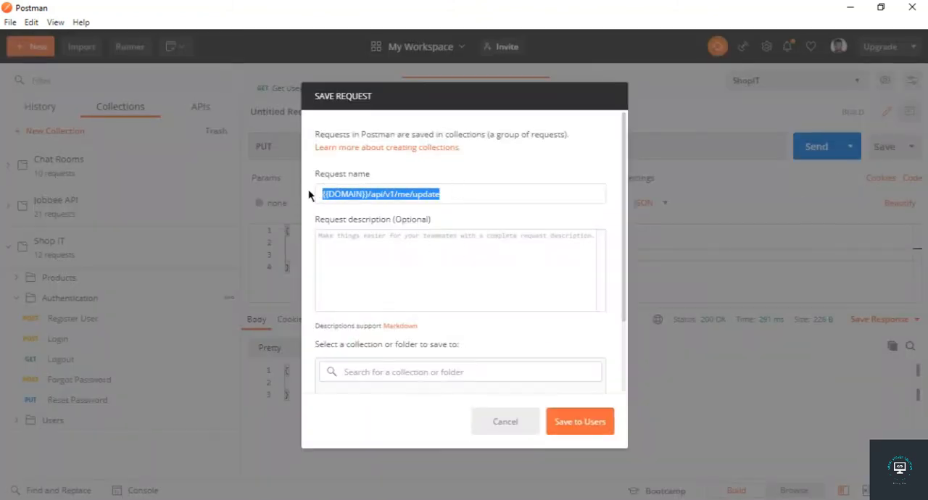
# Step: Save the request as 'Update Profile' in Users, described 'Update profile of currently logged in'
pyautogui.write('Update Profile')
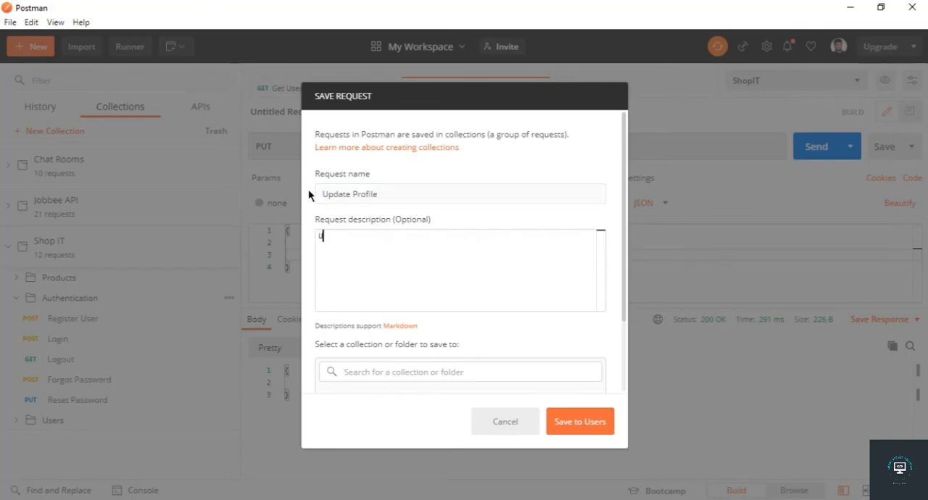
pyautogui.write('Update profile of cu')
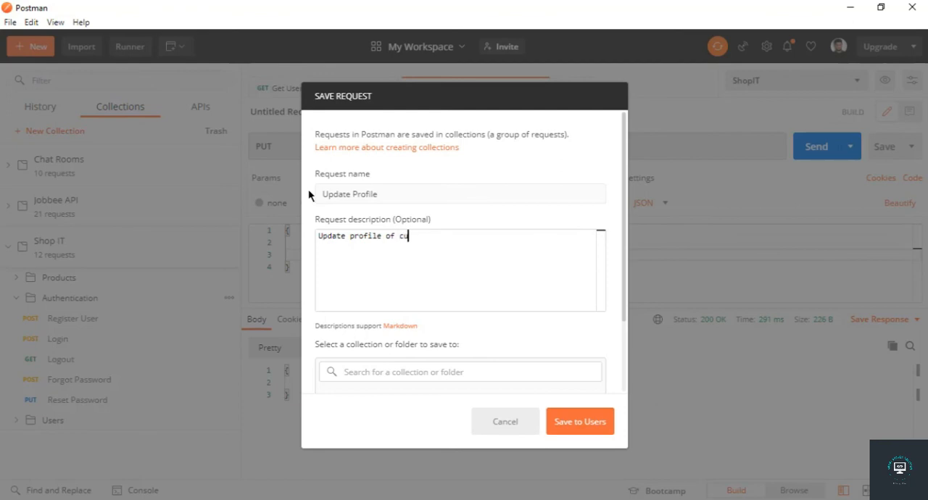
pyautogui.write('rrently logged in user')
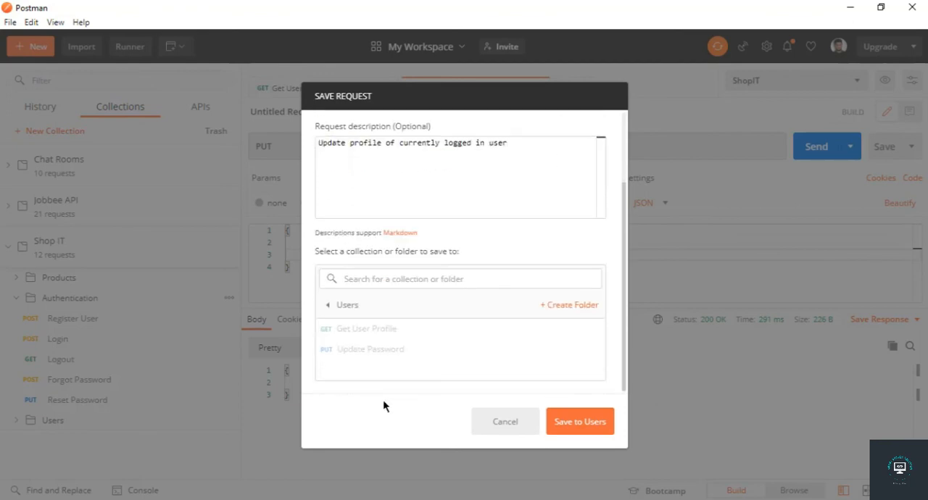
pyautogui.click(579, 421)
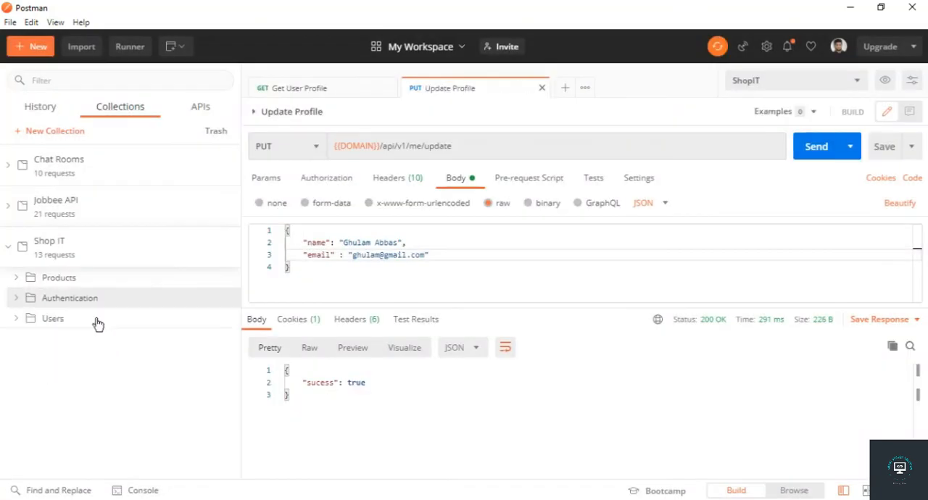
# Step: Browse the Users folder requests, then review updateProfile returning success: true in authController.js
pyautogui.click(542, 88)
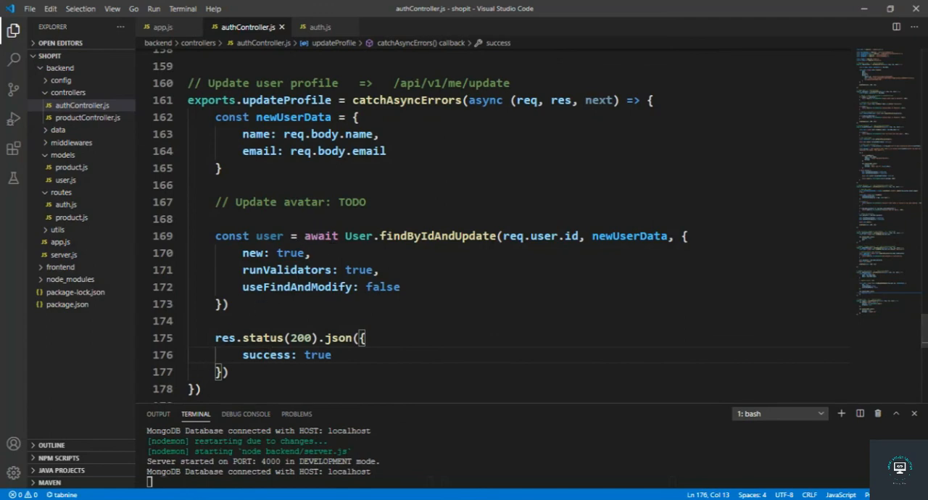
pyautogui.click(330, 321)
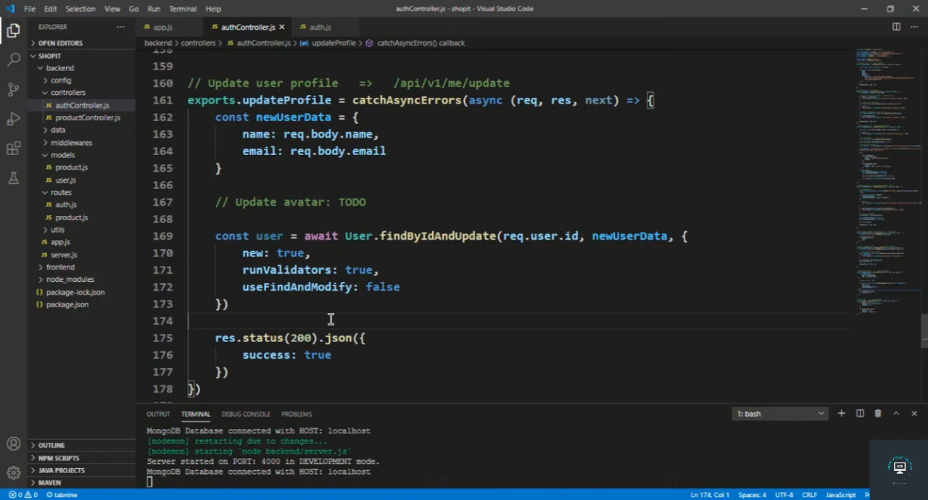
pyautogui.moveTo(336, 3)
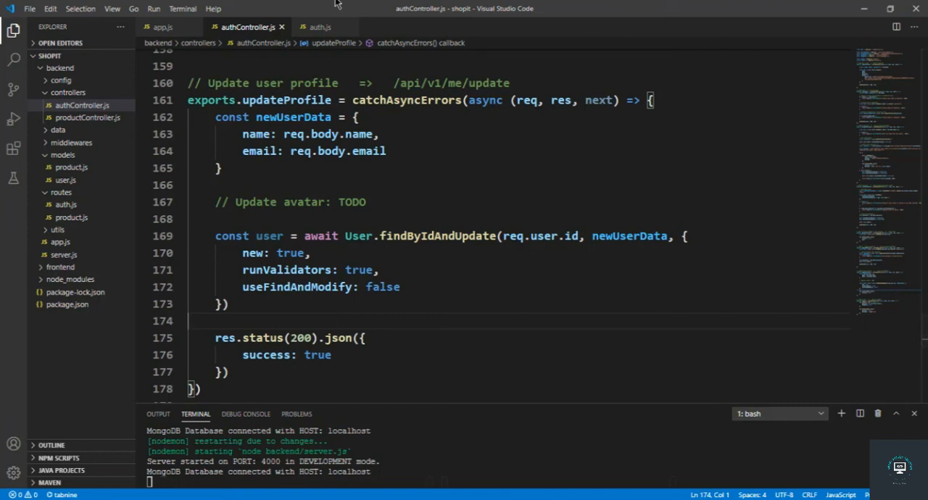